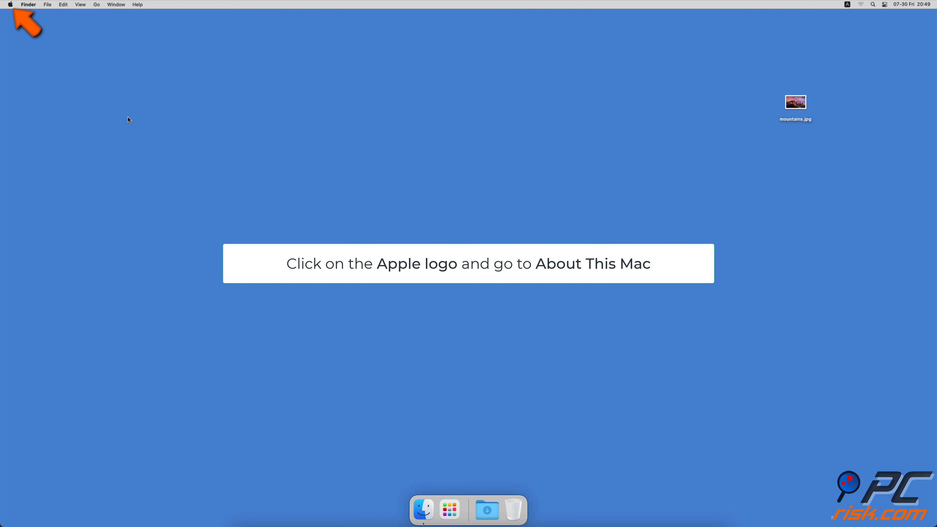
Show About This Mac's Displays info revealing the 2560 × 1440 built-in display.
click(10, 5)
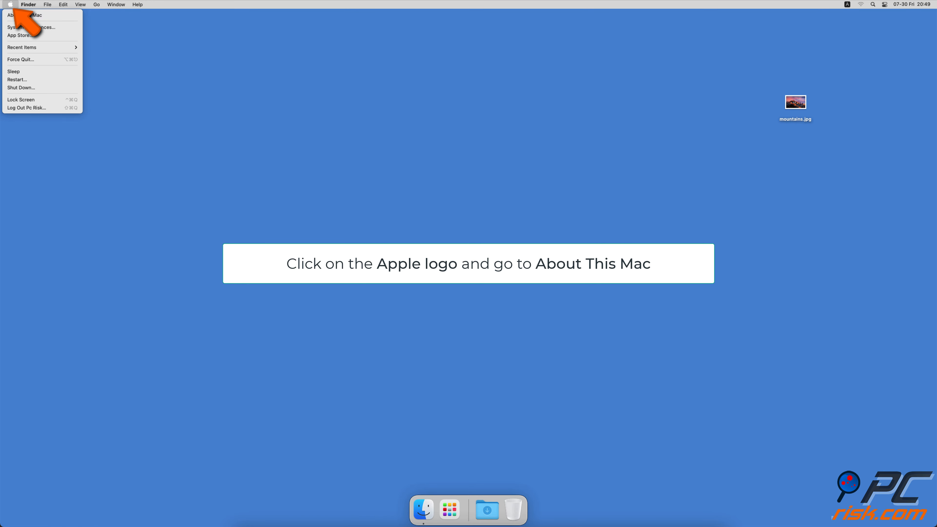
mouse_move(24, 15)
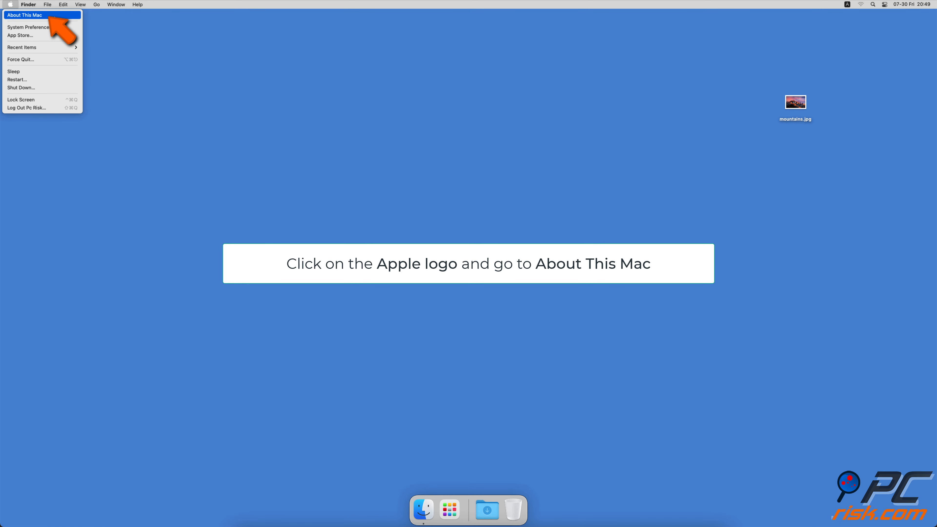
click(24, 15)
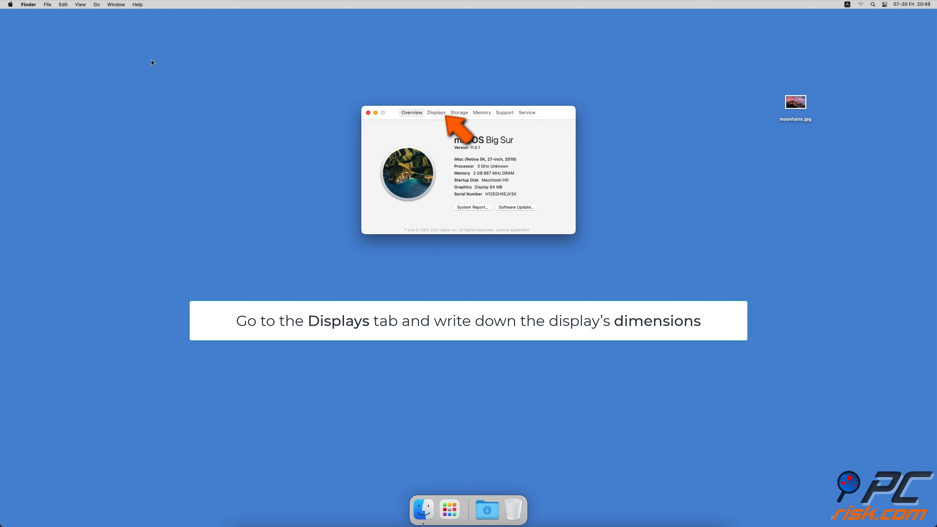
click(436, 112)
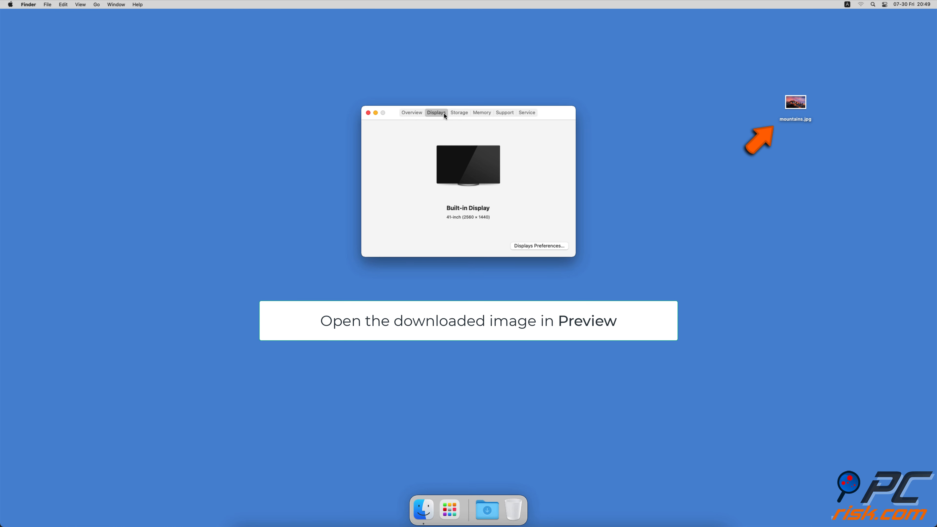
Open the desktop's mountains.jpg in Preview via Open With.
right_click(795, 102)
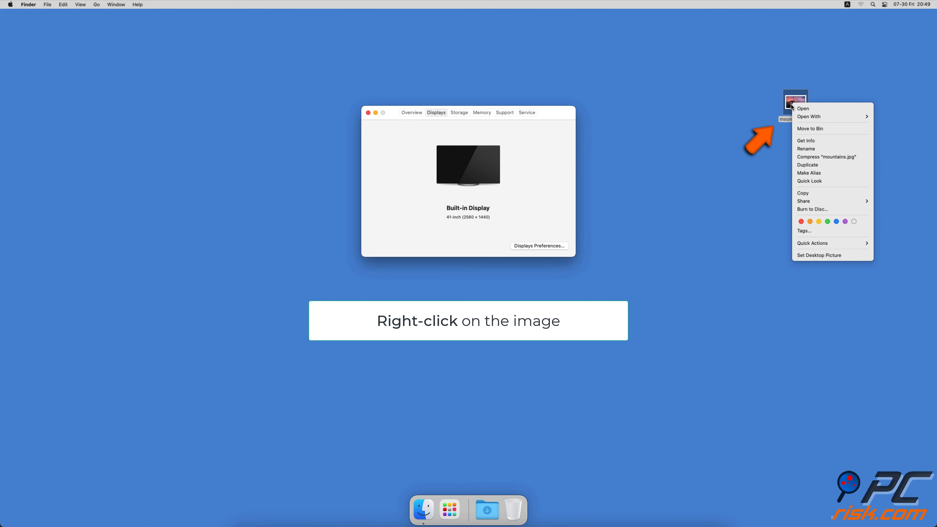
mouse_move(809, 117)
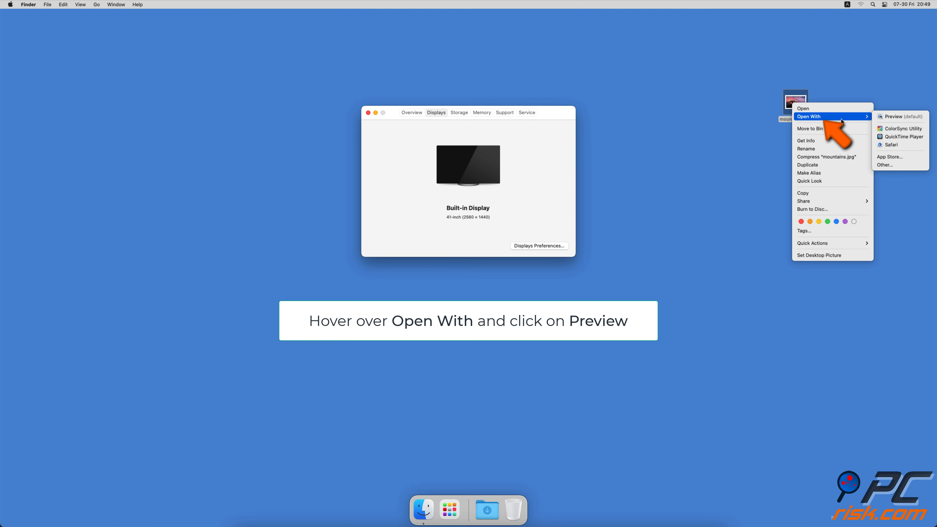
mouse_move(900, 116)
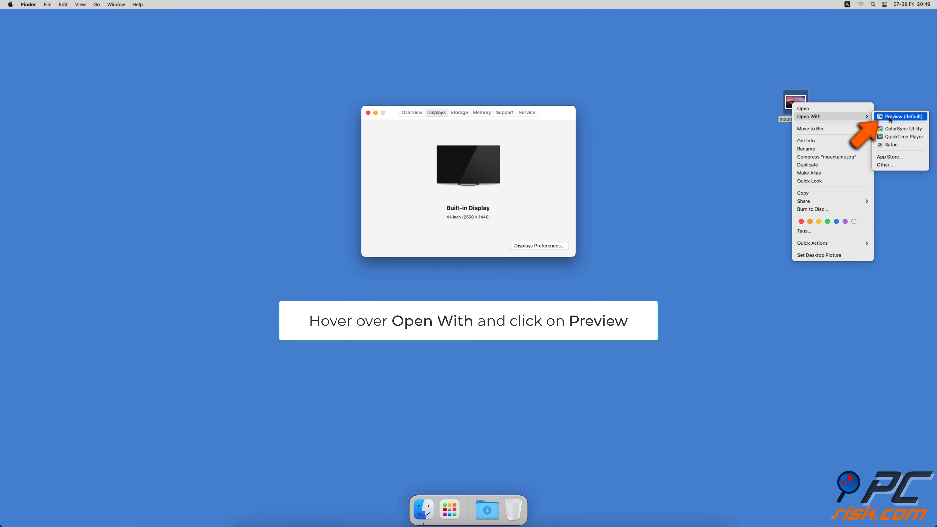
click(899, 116)
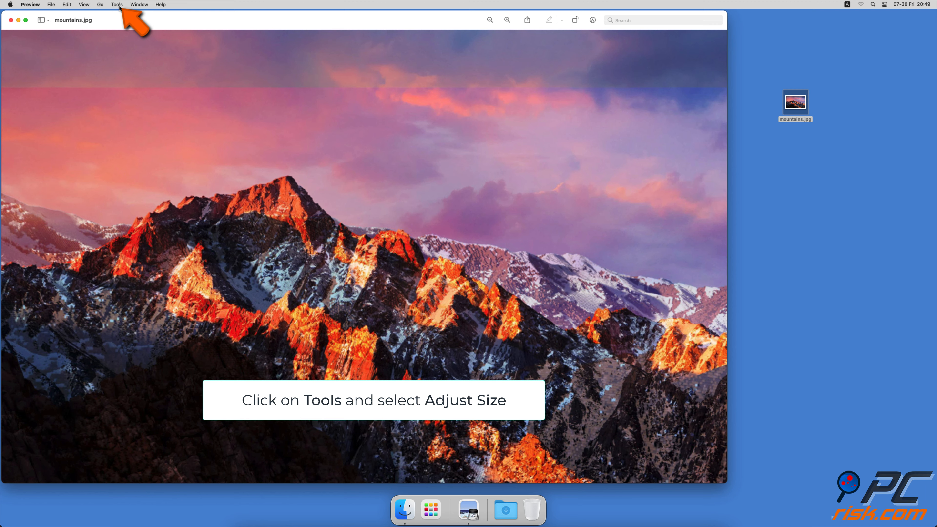
Resize the image to 2560 × 1440 pixels via Adjust Size.
click(116, 4)
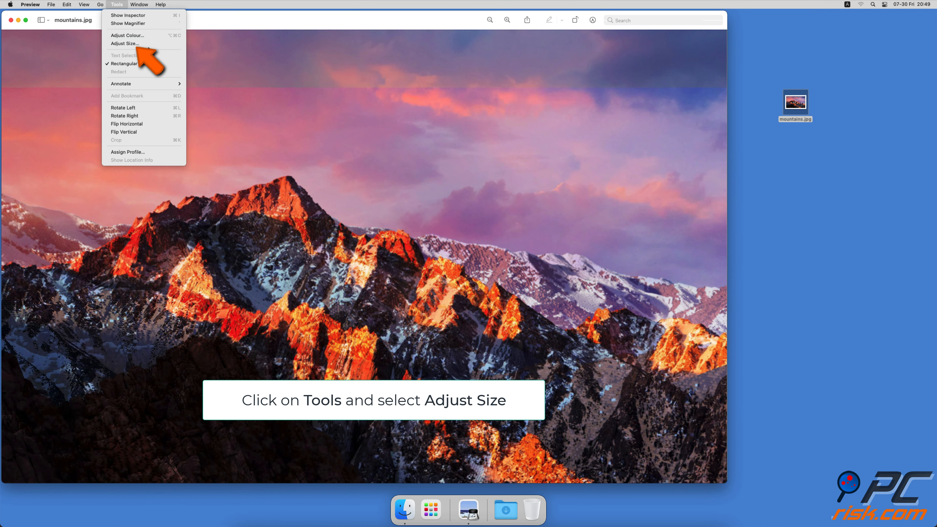
click(125, 44)
text(1440)
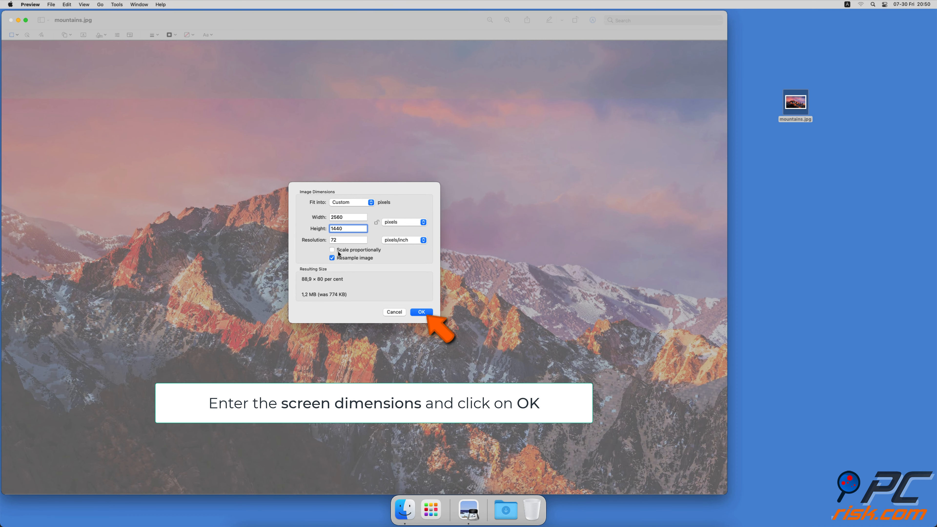
click(421, 312)
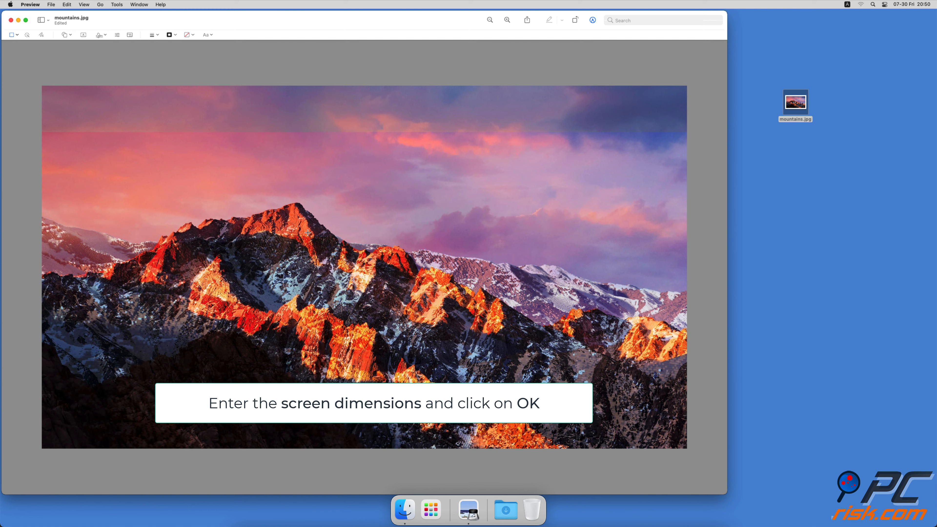
click(51, 5)
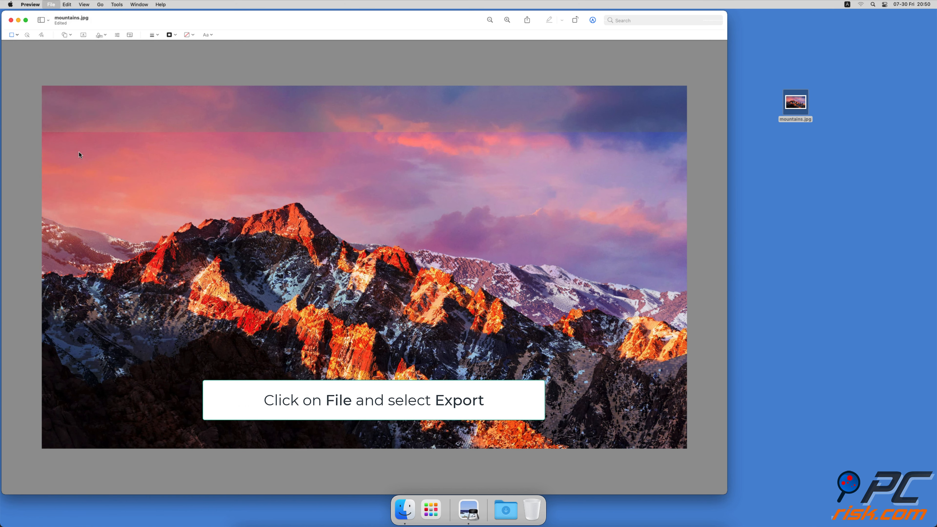
Export the image to the Desktop as PNG named com.apple.desktop.admin.png.
click(51, 4)
text(com.apple.desktop.admin.png)
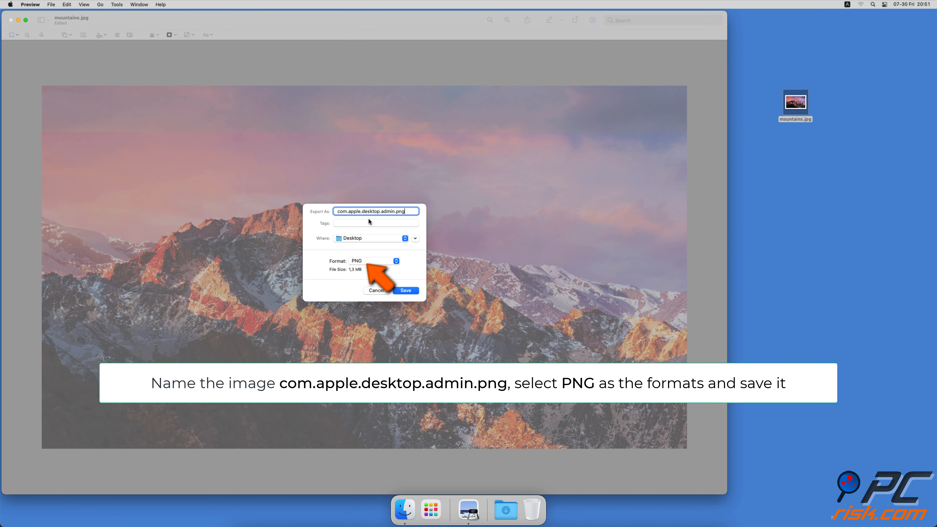
mouse_move(415, 296)
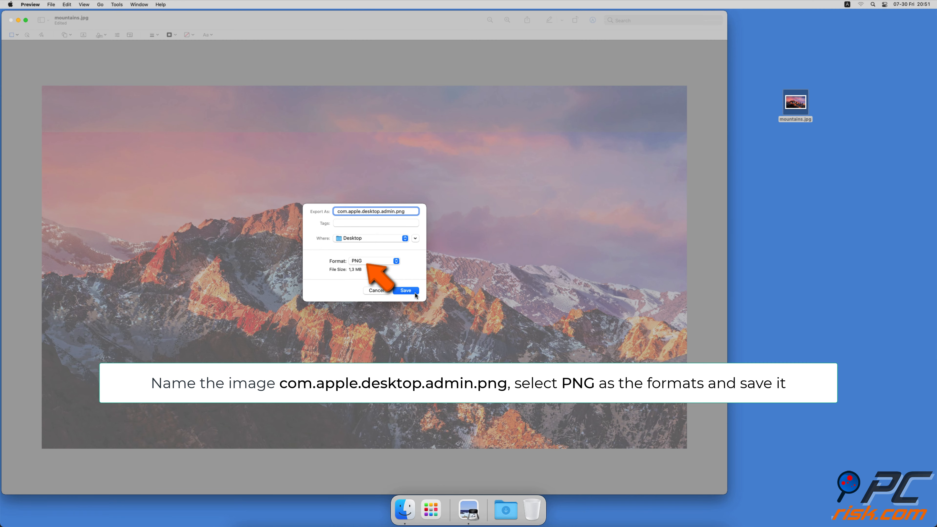
mouse_move(424, 304)
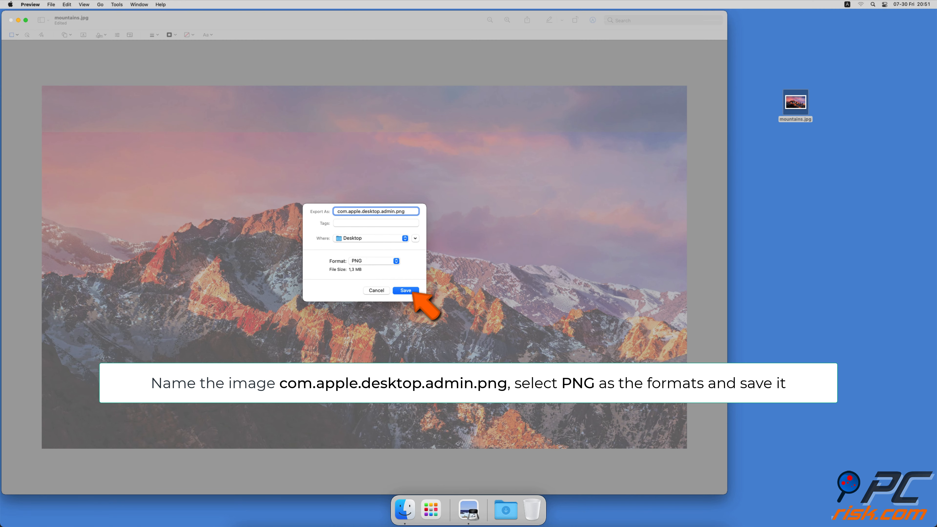
click(405, 291)
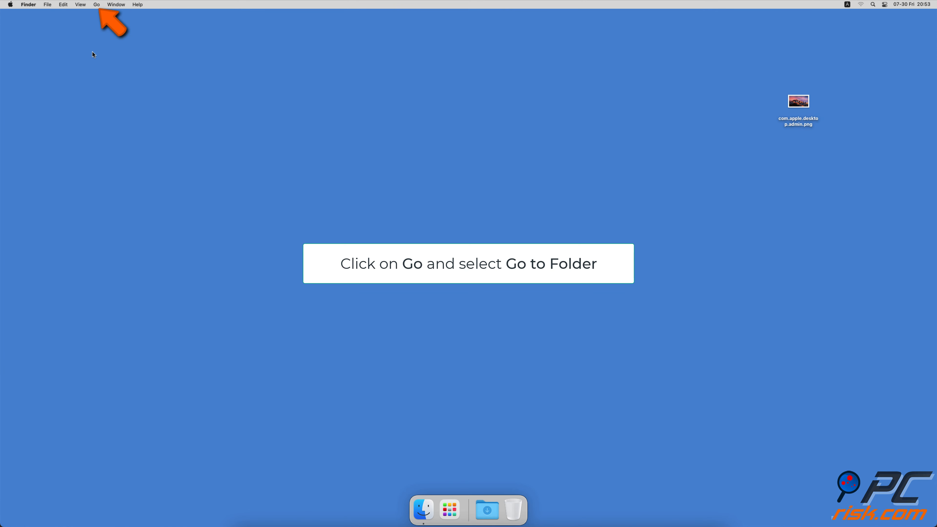
Navigate Finder to /Library/Caches using Go to Folder.
click(97, 4)
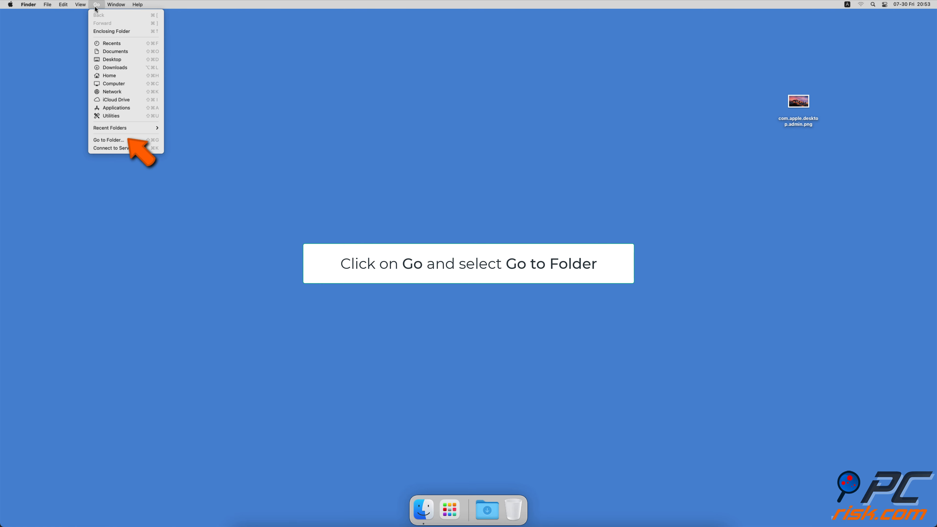
mouse_move(110, 140)
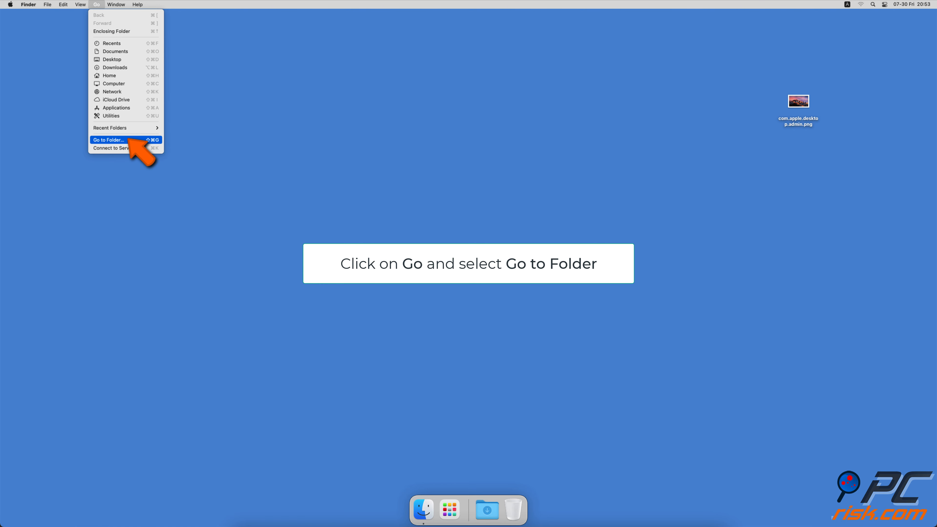
click(108, 140)
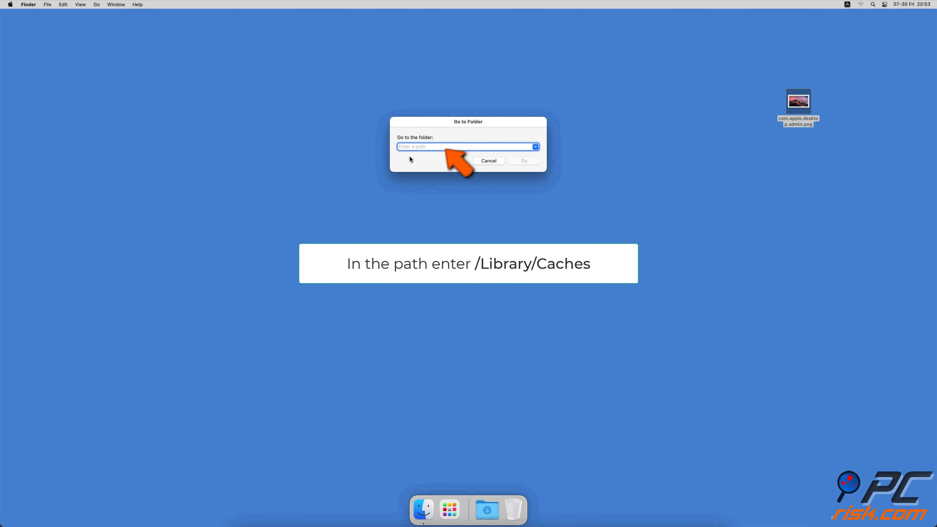
text(/Library/Caches)
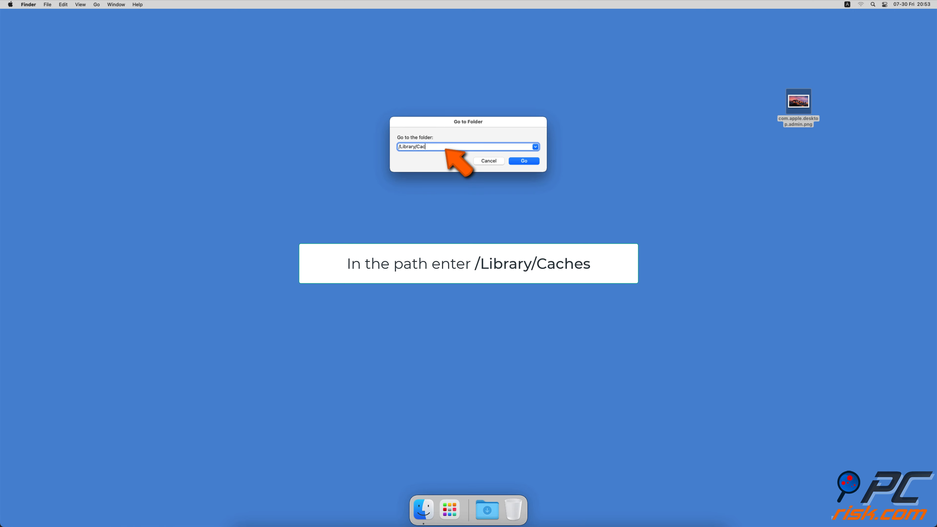
click(523, 160)
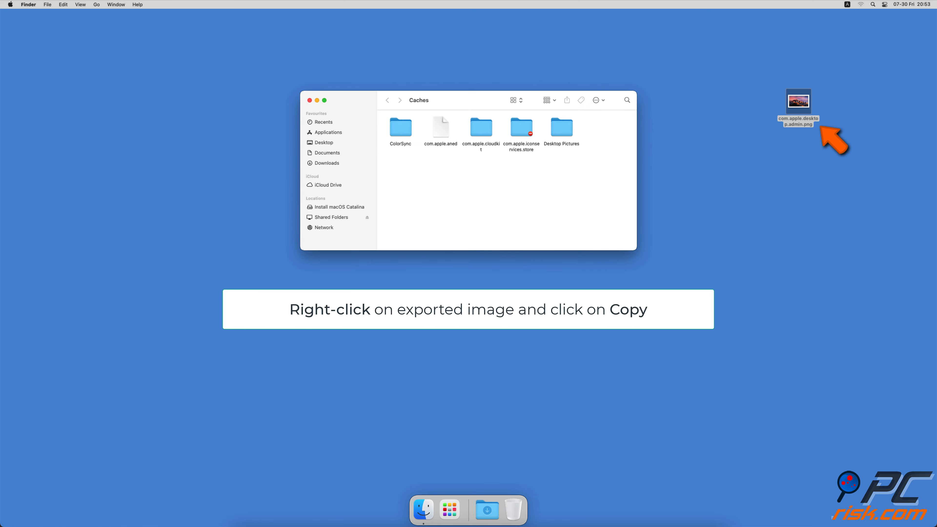
Copy the exported PNG into Caches, then move that pasted copy to the Bin.
right_click(798, 104)
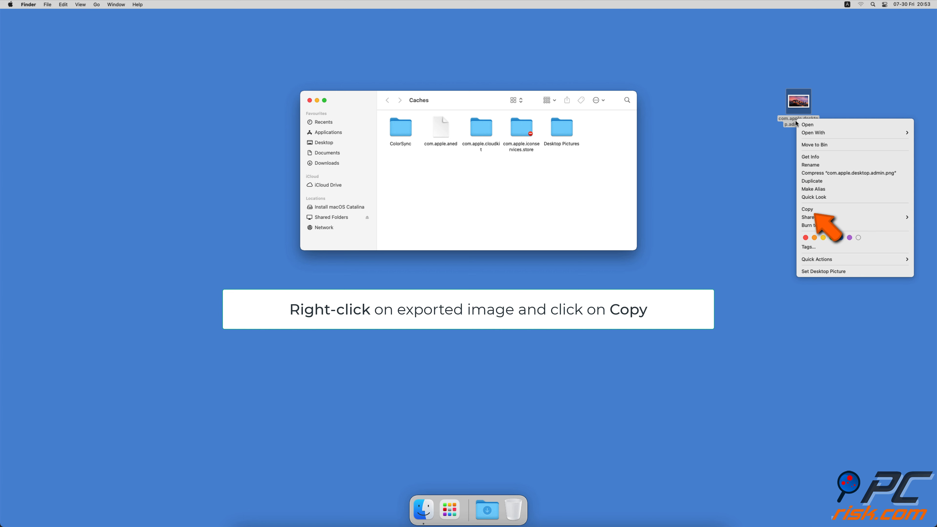
click(807, 209)
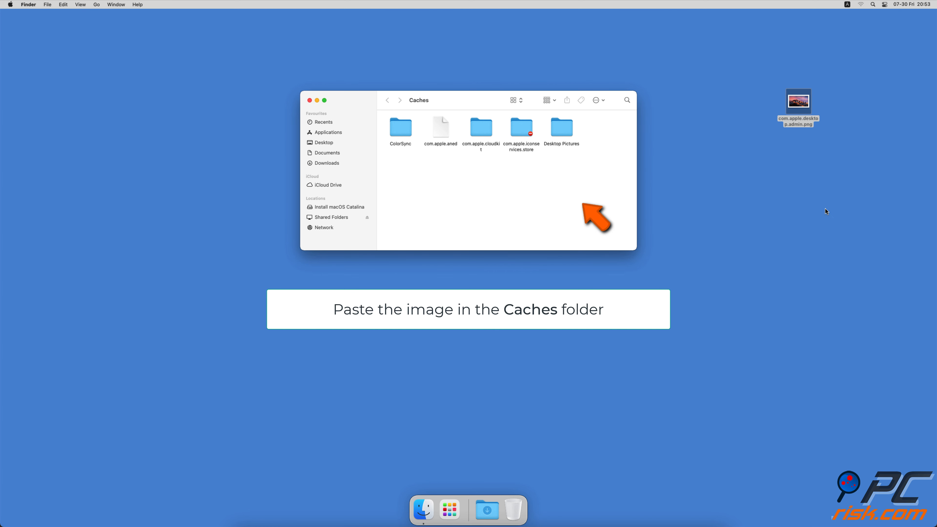
mouse_move(562, 189)
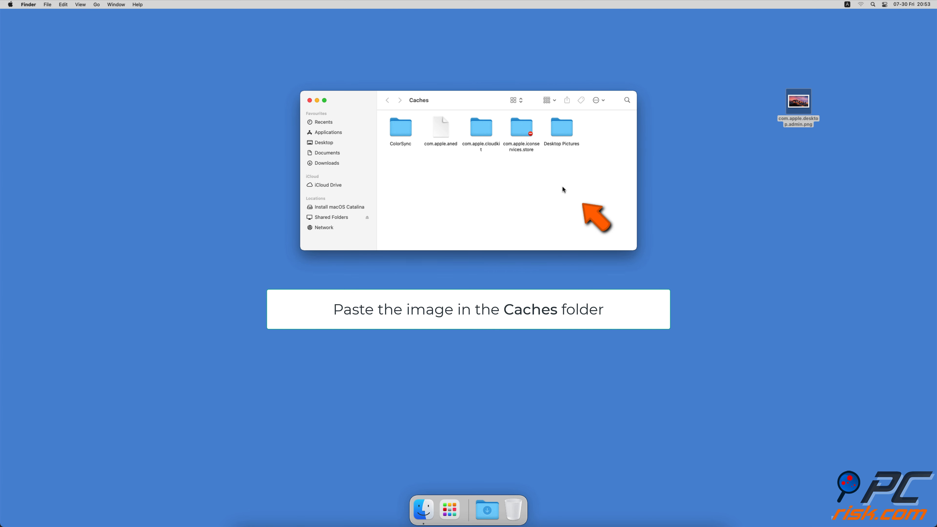
key(cmd+v)
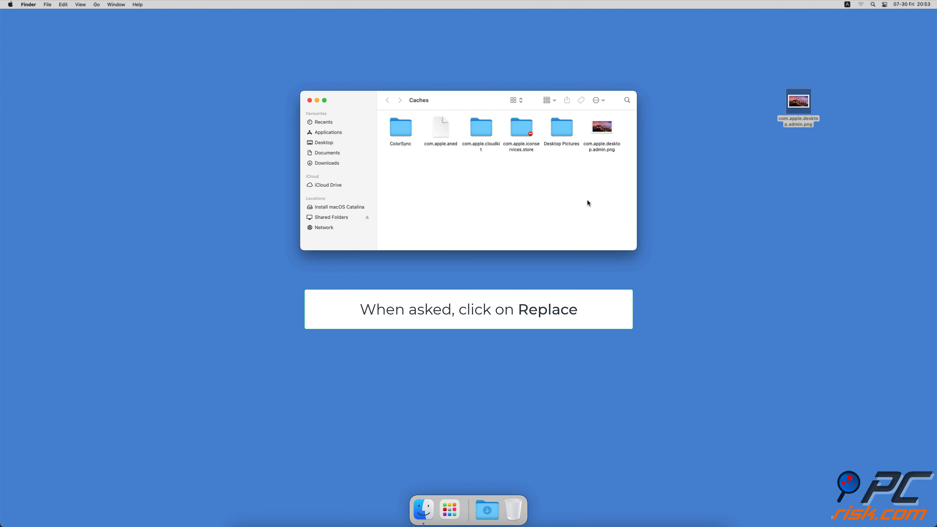
right_click(601, 127)
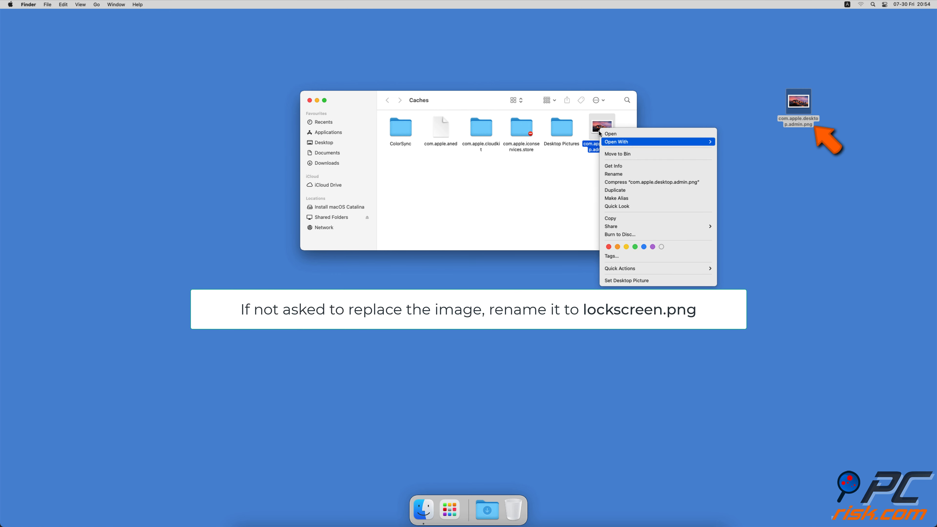
click(613, 174)
text(locksc)
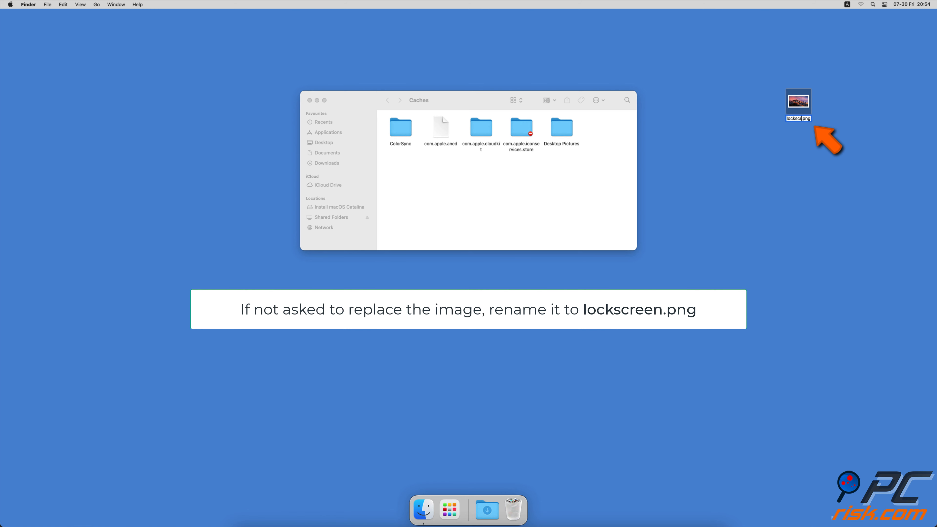
Copy lockscreen.png into the Desktop Pictures subfolder, replacing the older copy.
right_click(798, 102)
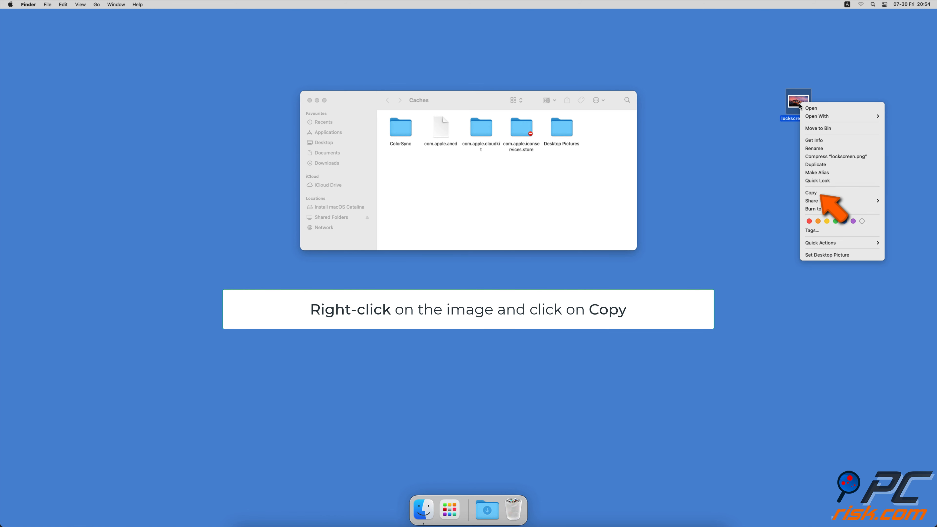
click(811, 192)
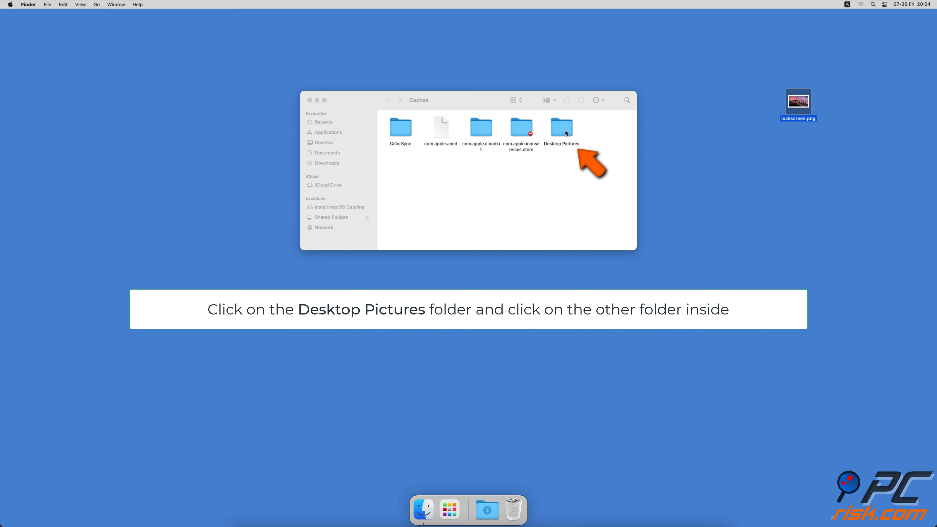
double_click(561, 127)
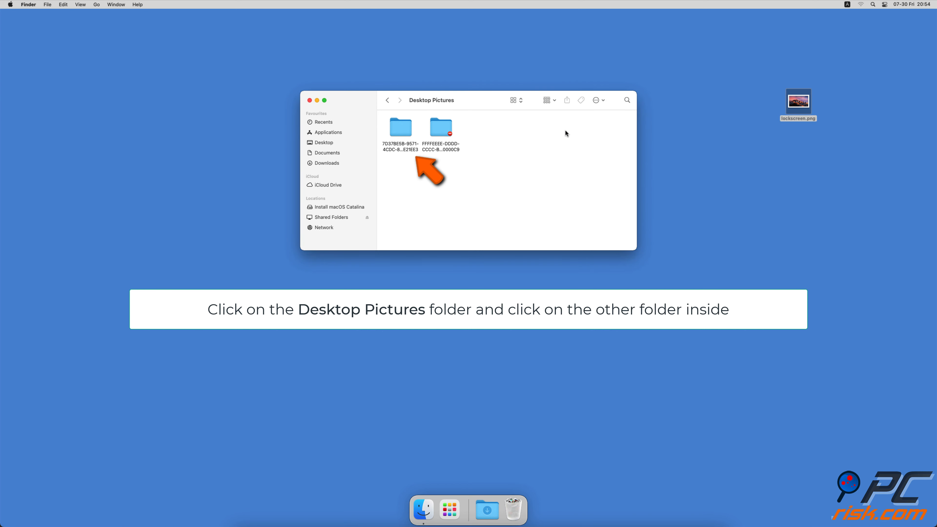
double_click(400, 128)
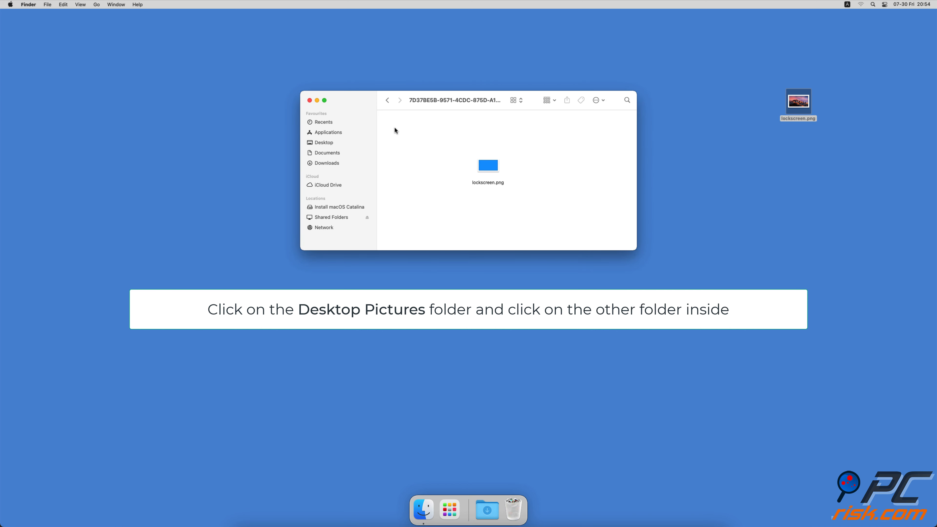
right_click(396, 130)
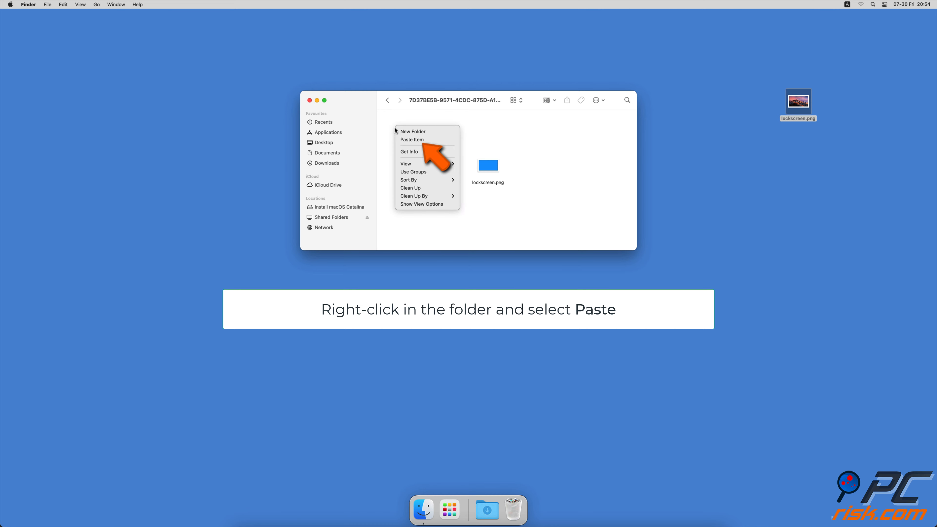
click(411, 139)
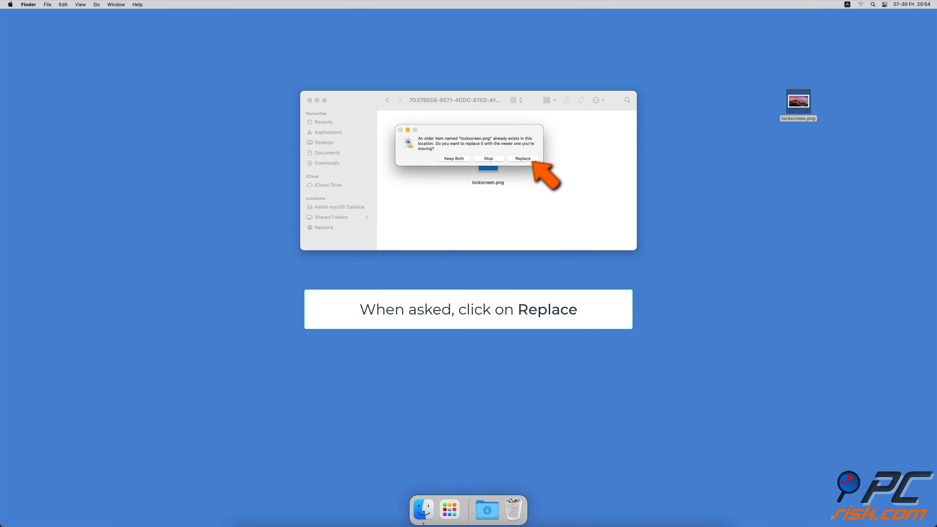
click(522, 158)
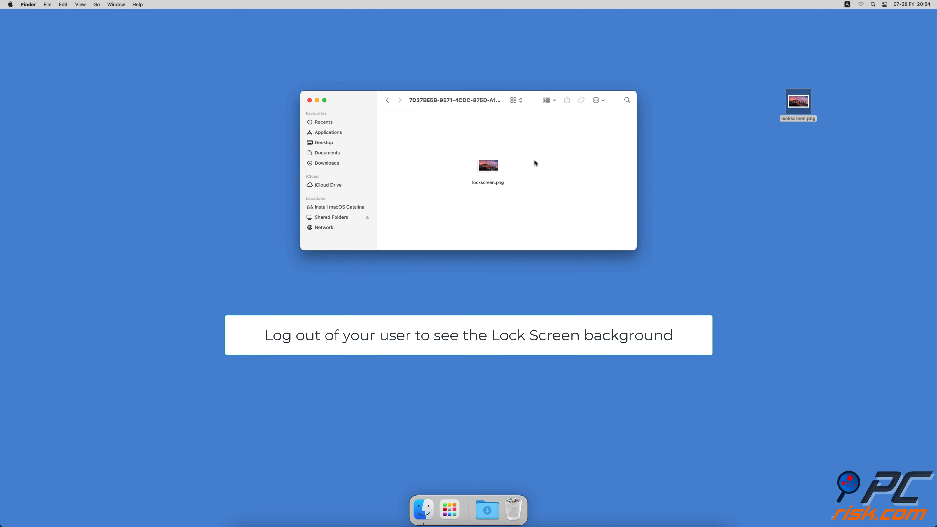
Log out of the user account from the Apple menu.
click(10, 5)
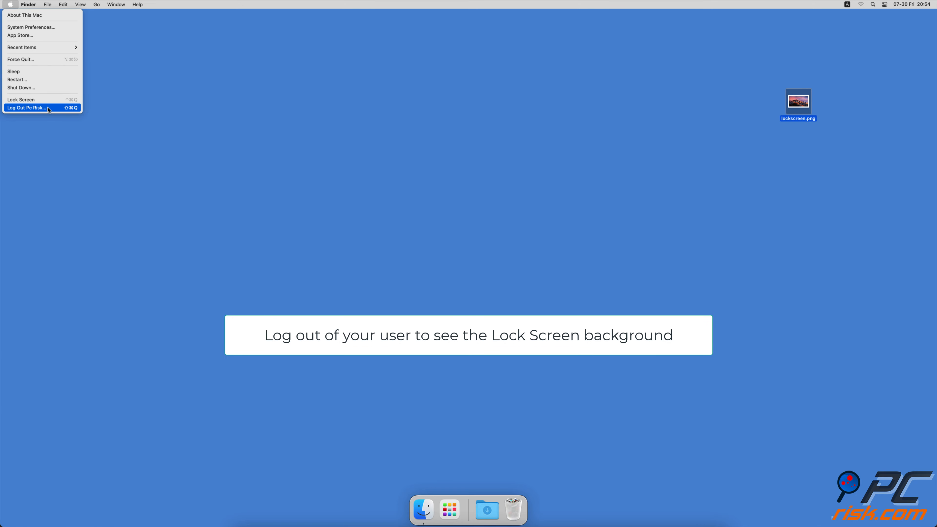
click(26, 107)
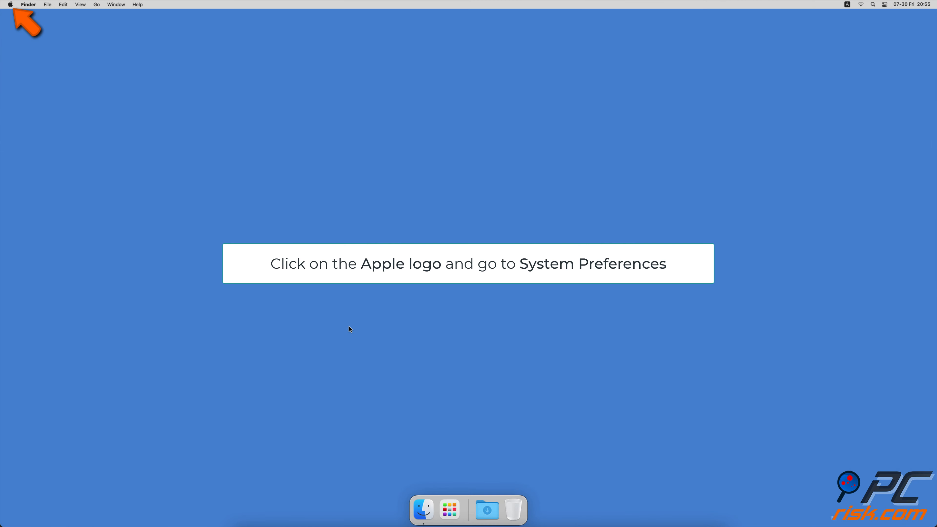
Launch System Preferences from the Apple menu.
click(10, 5)
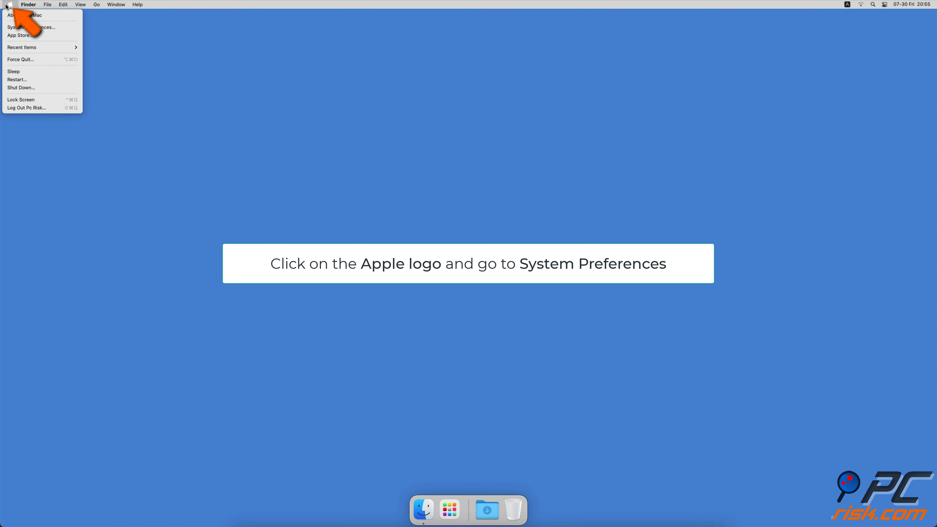
mouse_move(31, 27)
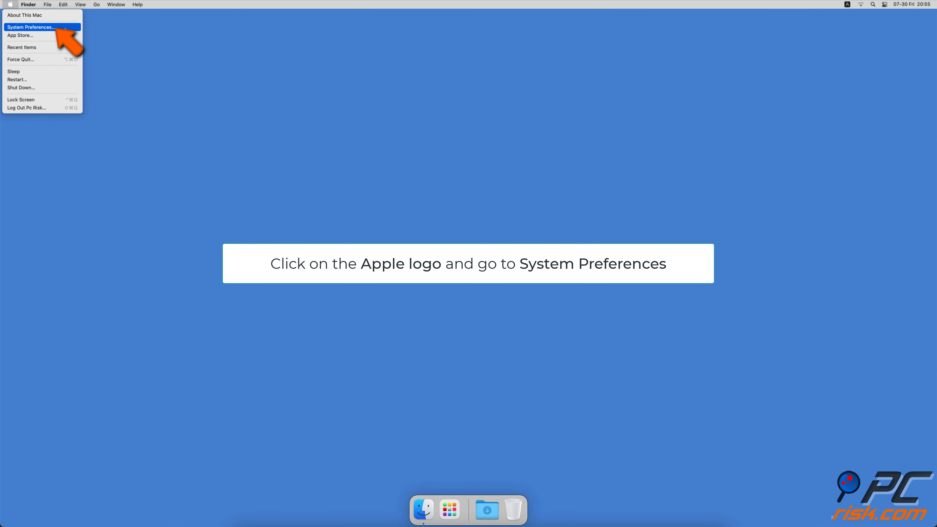
click(31, 27)
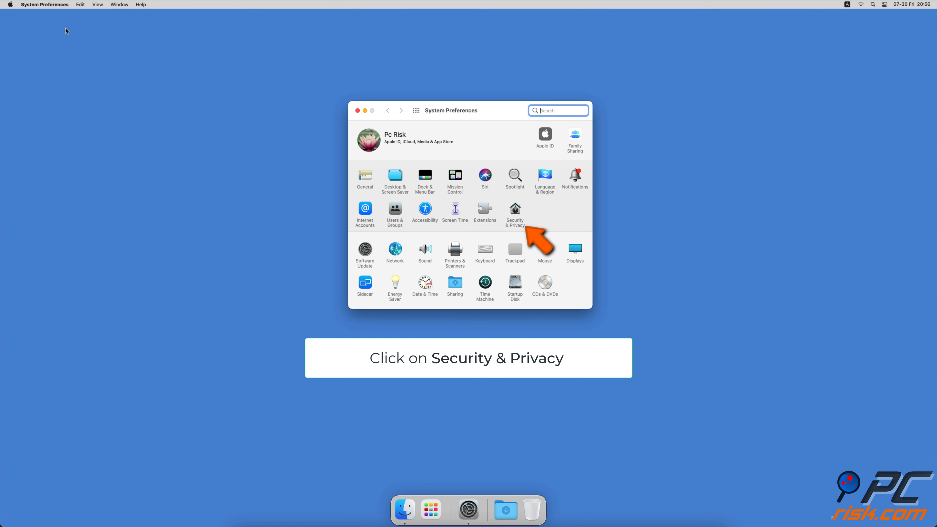
mouse_move(516, 212)
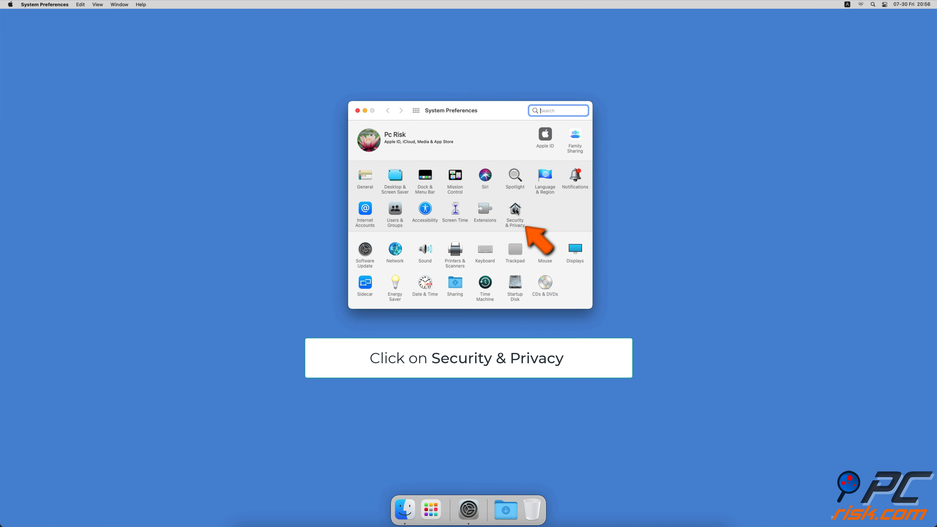
Open the Security & Privacy pane.
click(514, 210)
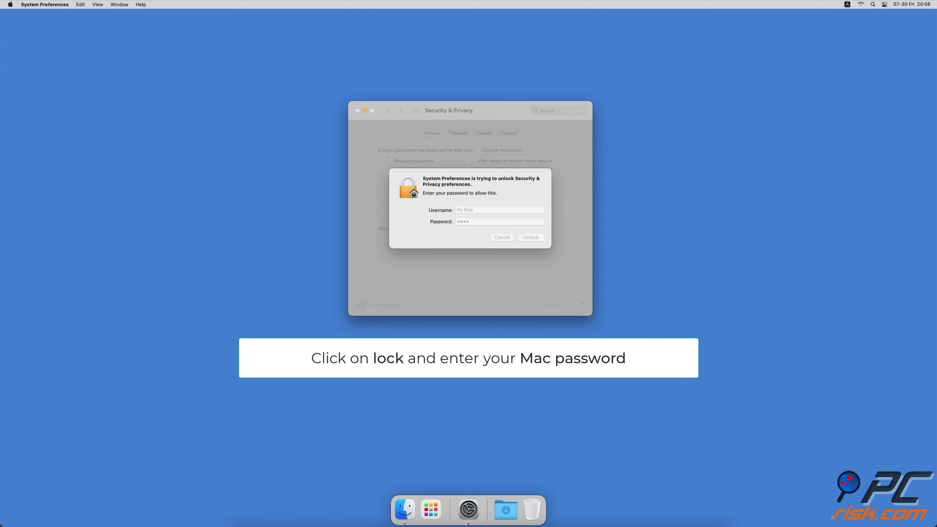
Unlock the pane, enable the lock-screen message and set it to 'Welcome back'.
click(530, 237)
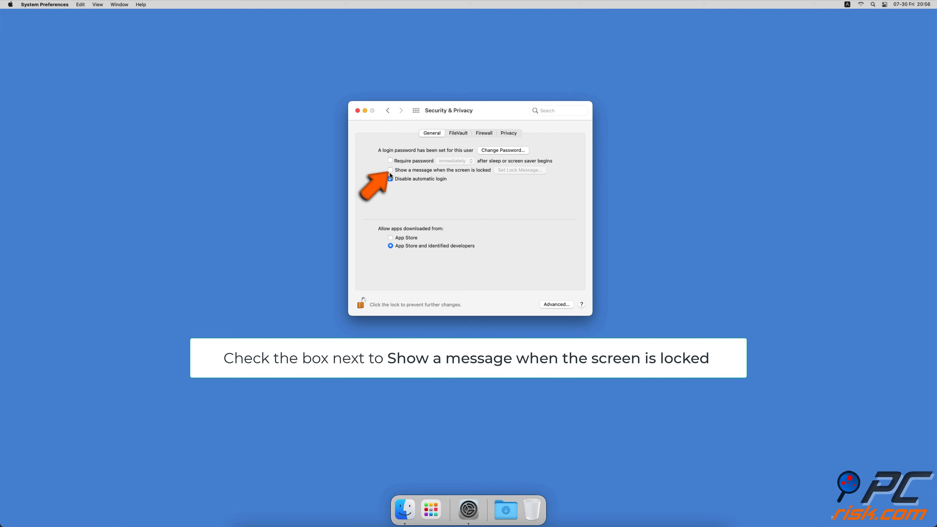
click(390, 169)
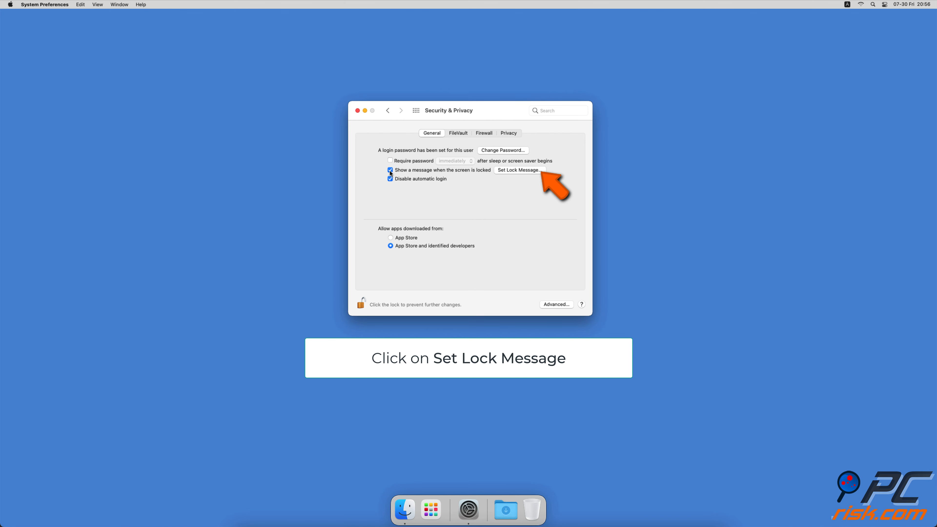
click(519, 170)
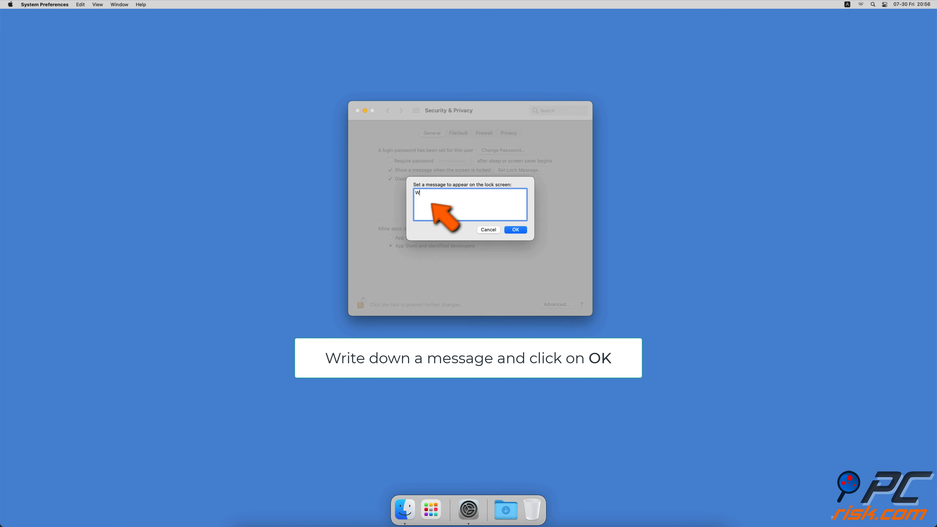
text(elcome ba)
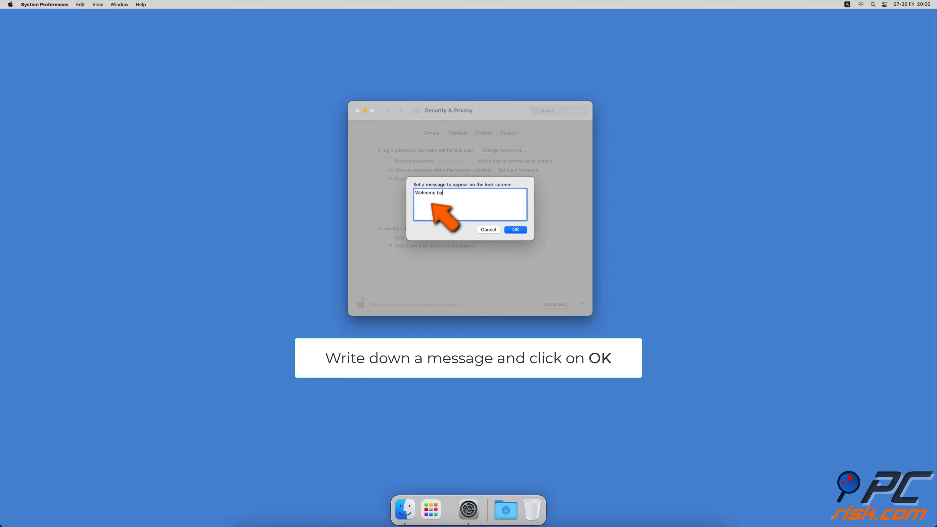
click(514, 229)
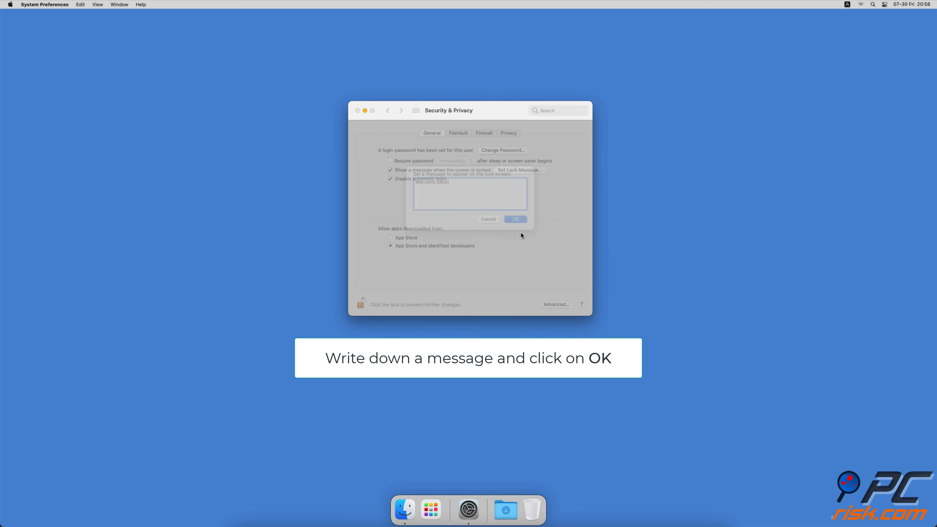
click(10, 5)
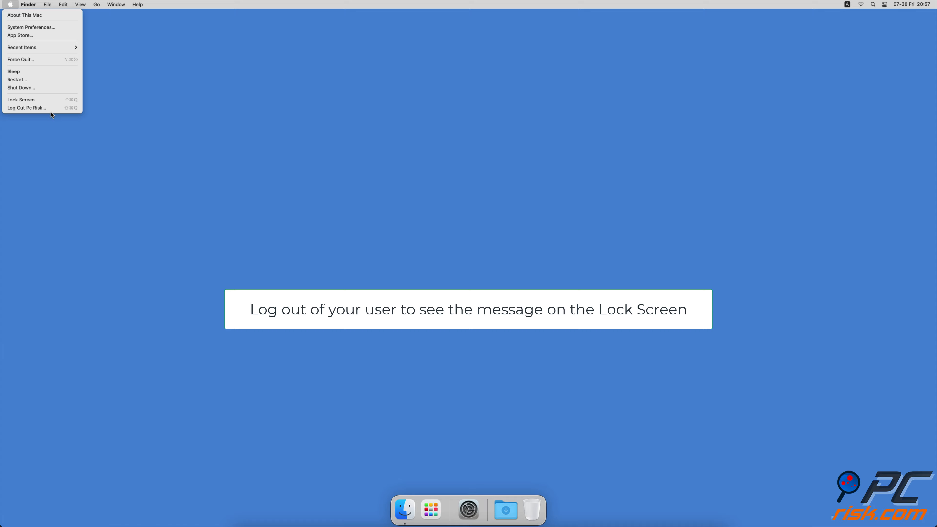
Log out of the user account to view the custom lock screen message.
click(26, 107)
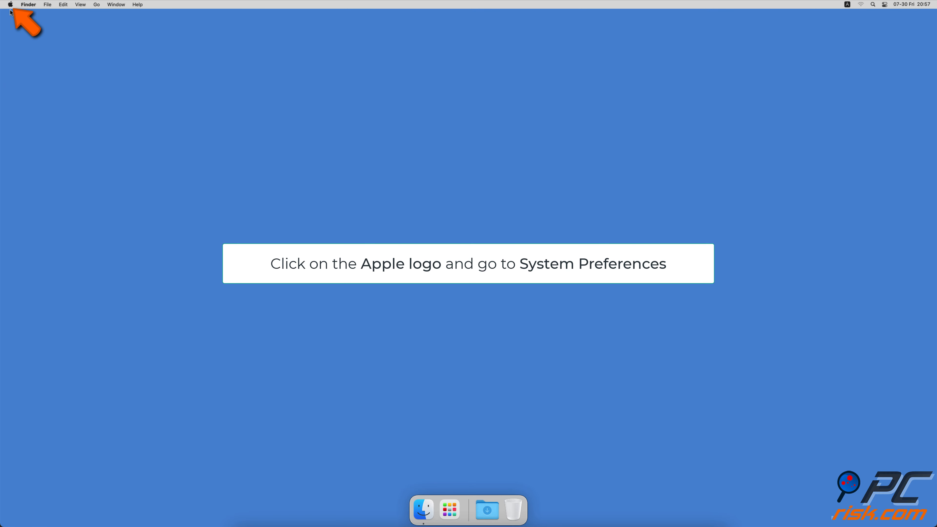
Reopen System Preferences from the Apple menu and go to Security & Privacy.
click(10, 4)
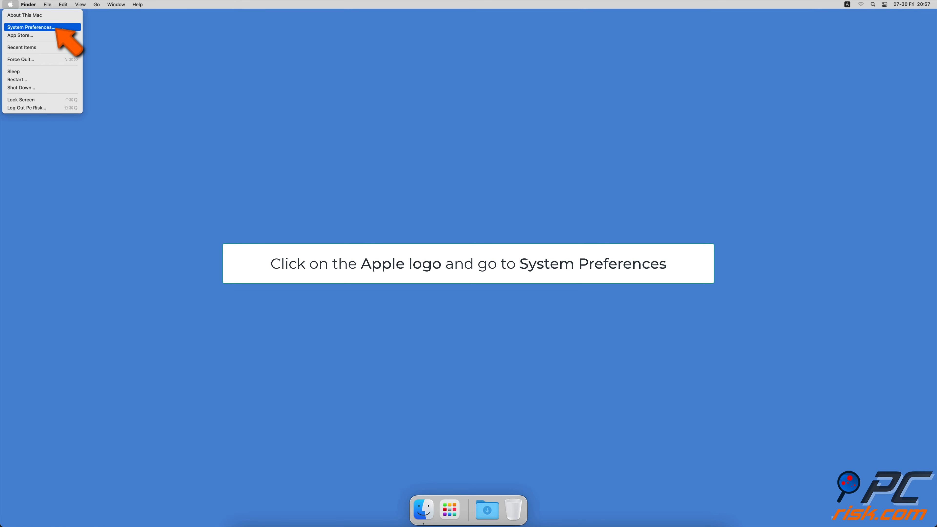
click(31, 27)
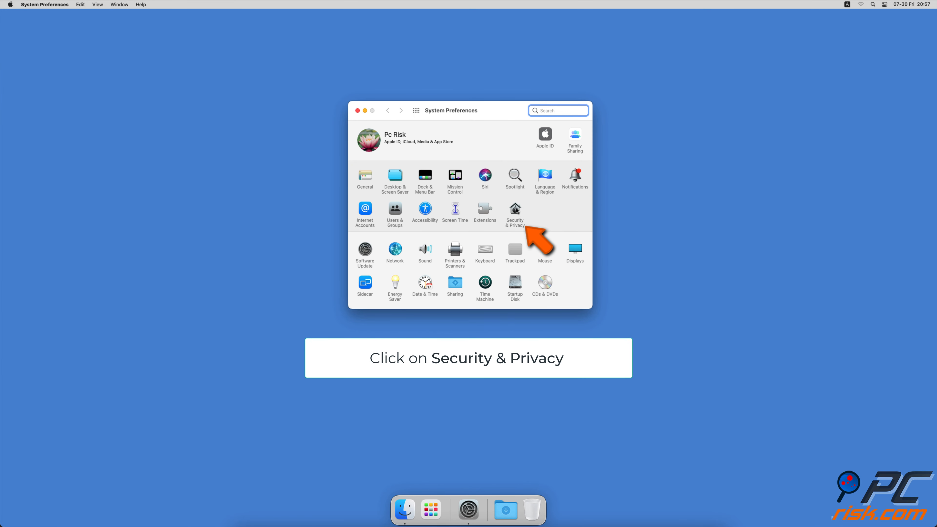
click(514, 213)
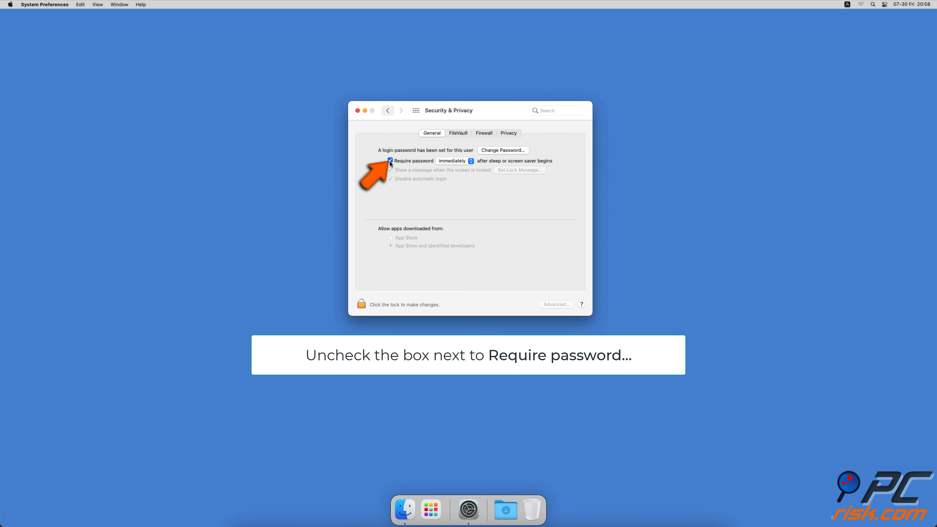
Uncheck 'Require password' after sleep and confirm Turn Off Screen Lock.
click(389, 160)
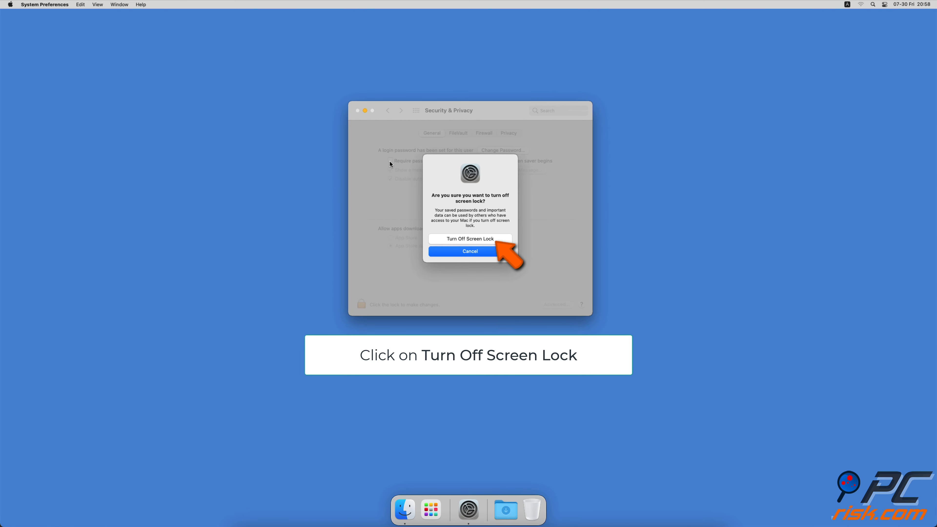
mouse_move(439, 241)
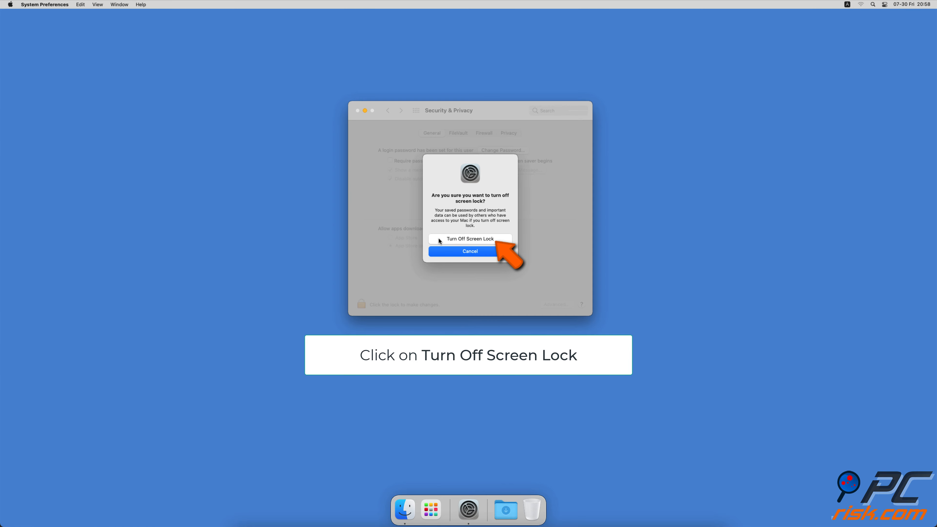
click(470, 239)
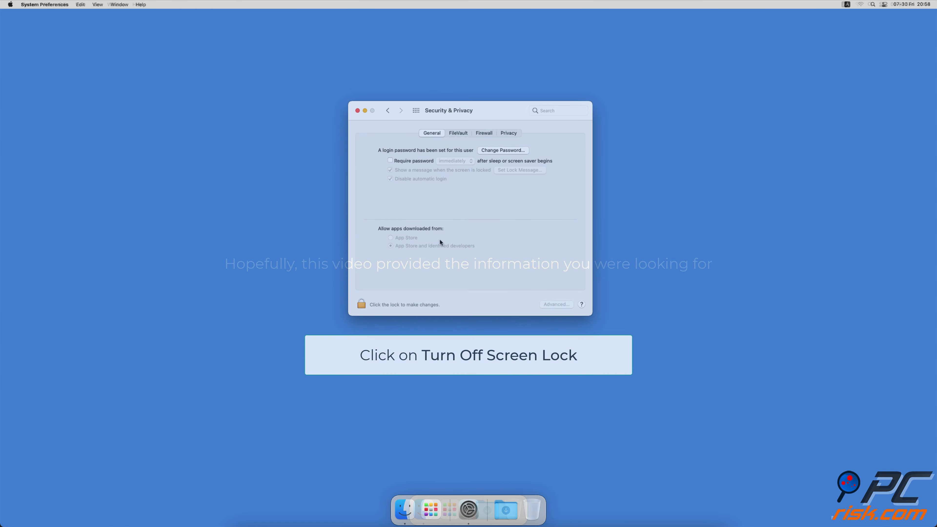
click(358, 110)
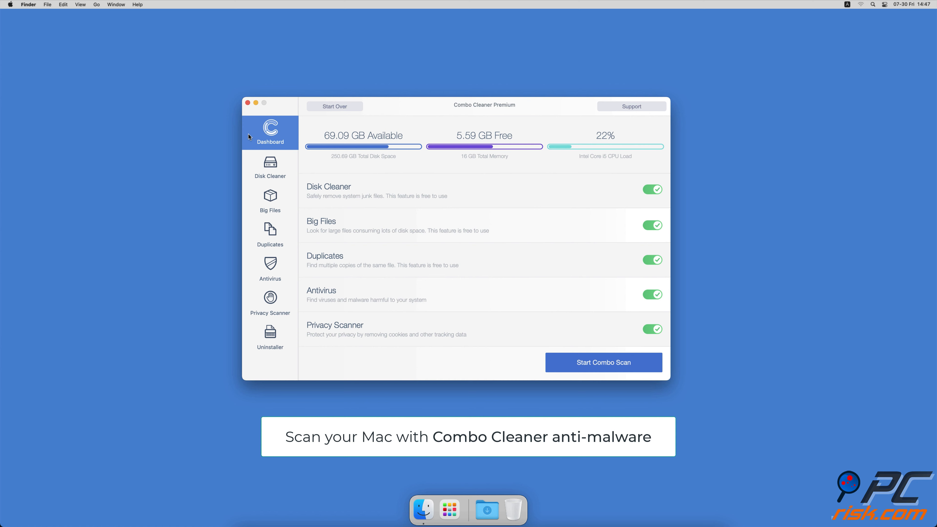
Start a Full Scan in Combo Cleaner's Antivirus section.
click(269, 270)
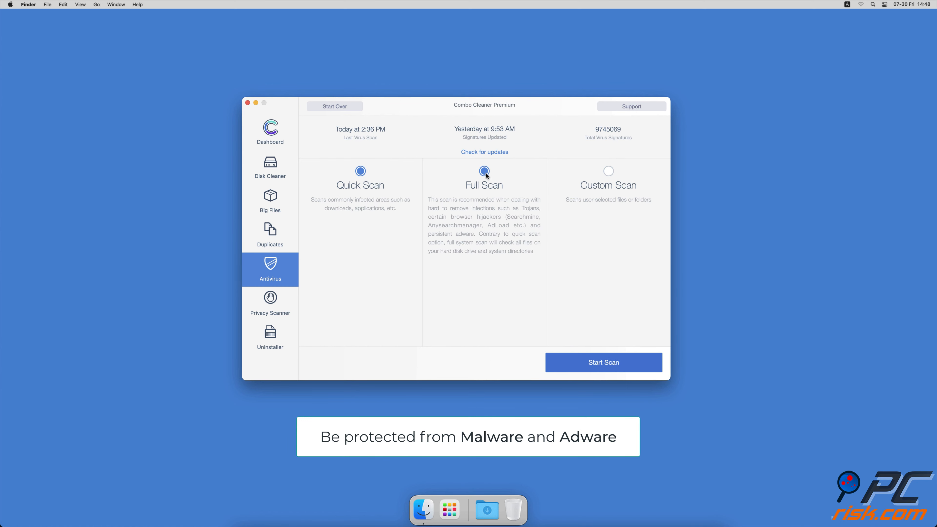
click(603, 362)
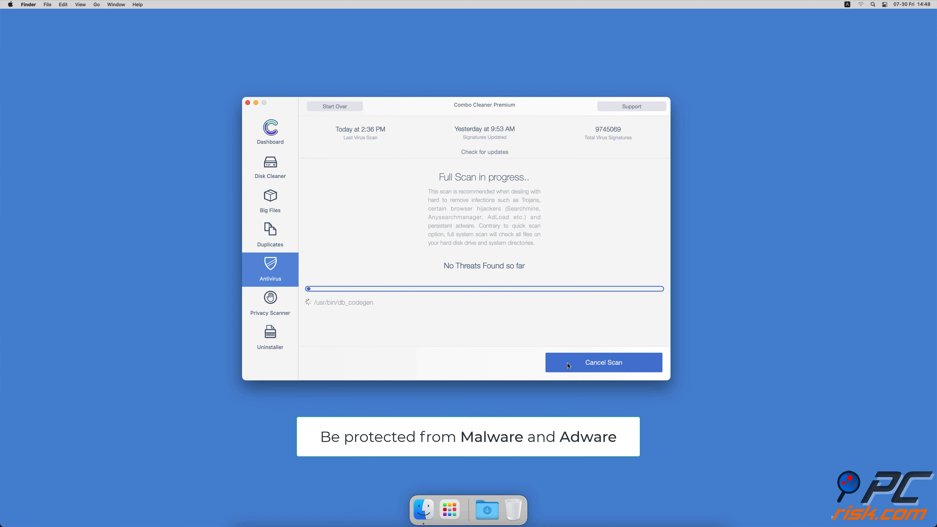
Scan for junk files in Disk Cleaner and remove the 522 KB found.
click(269, 165)
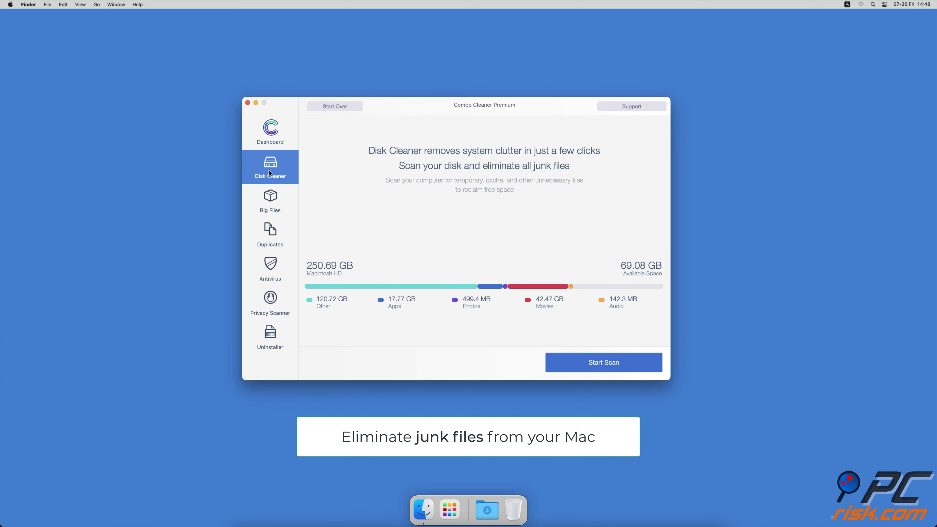
click(603, 362)
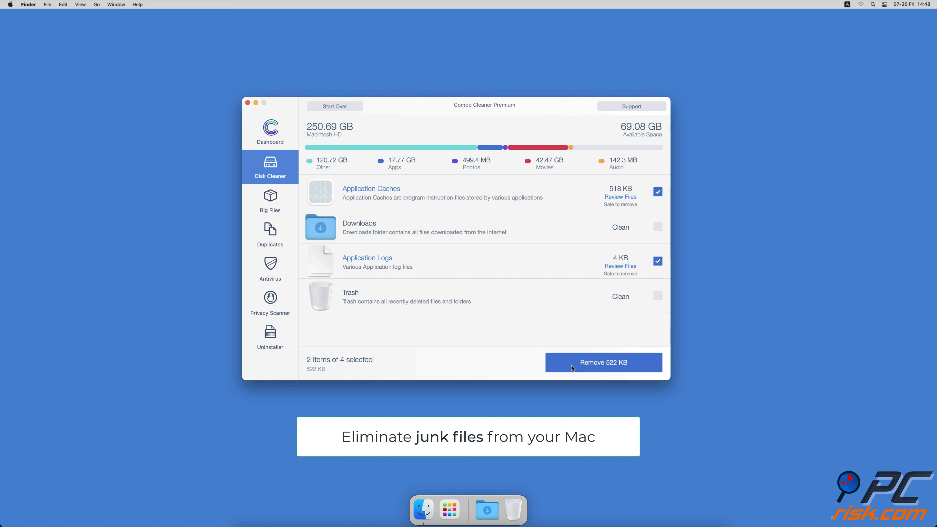
click(604, 362)
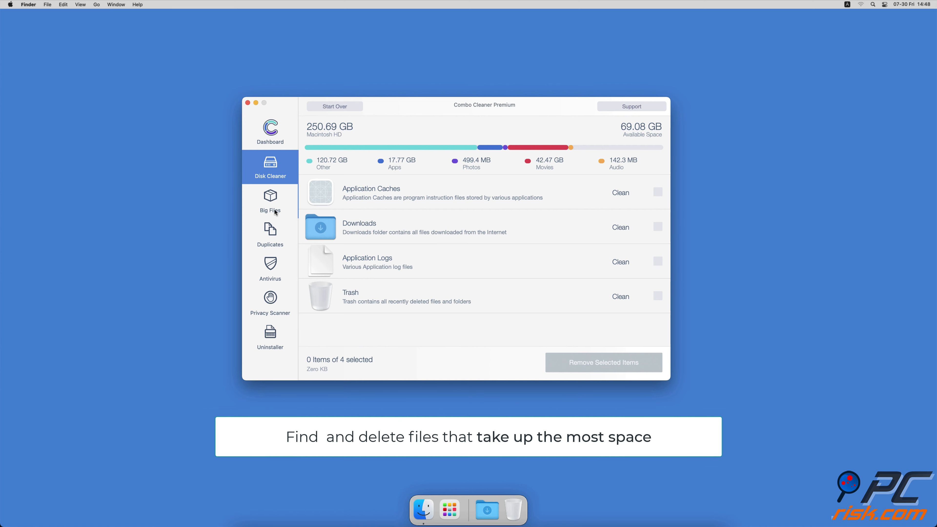
Start Big Files and Duplicates scans of the home folder.
click(269, 200)
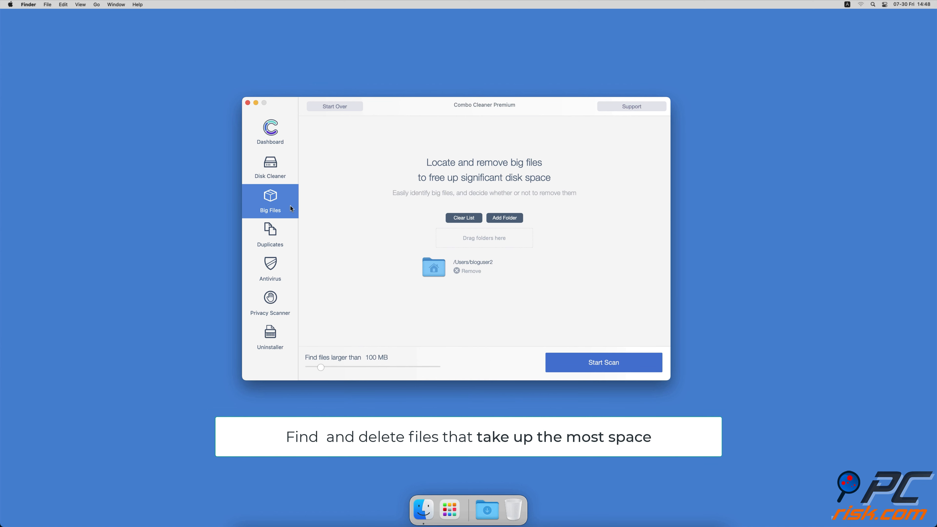
click(603, 362)
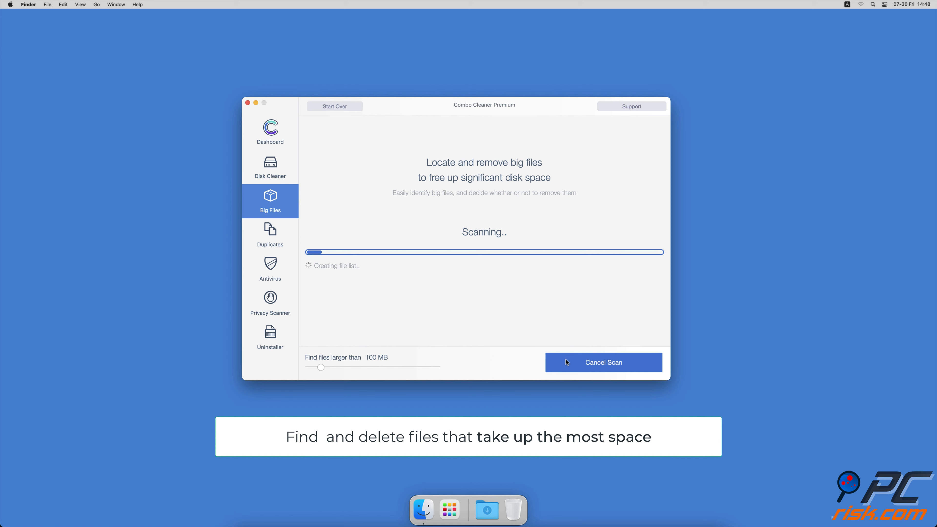
click(270, 233)
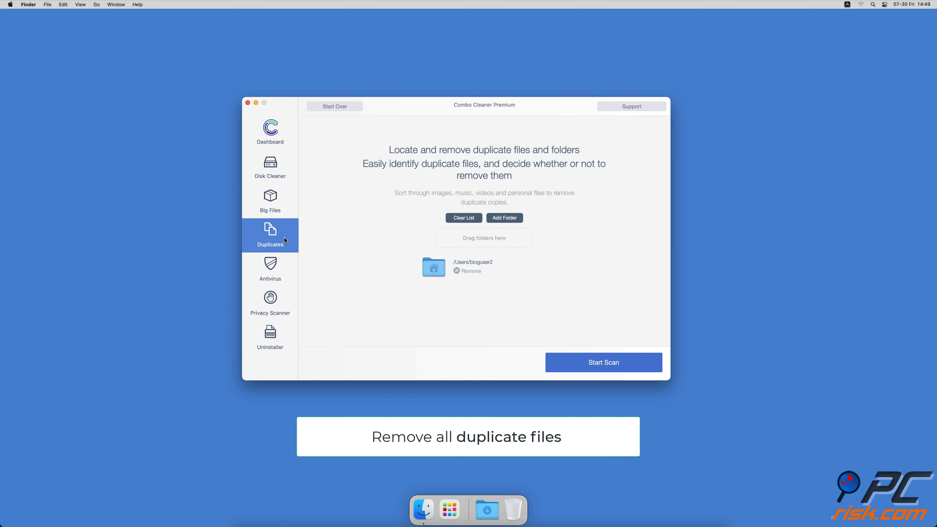
mouse_move(453, 312)
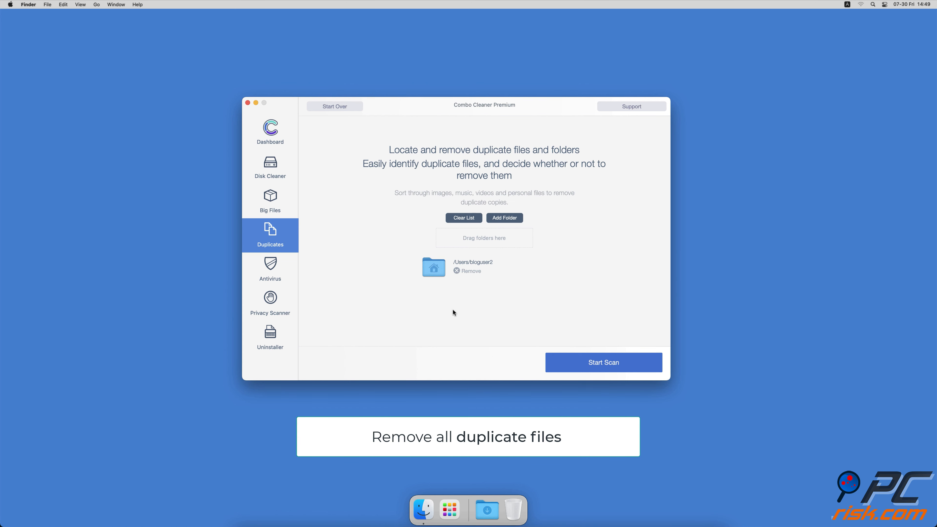
click(603, 362)
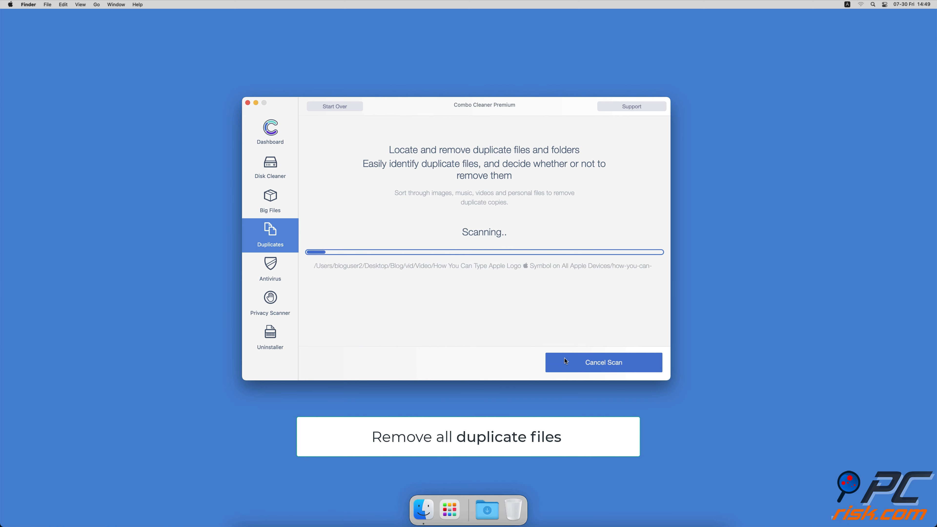
Start a Privacy Scanner scan for browsing data, then go to Uninstaller.
click(270, 303)
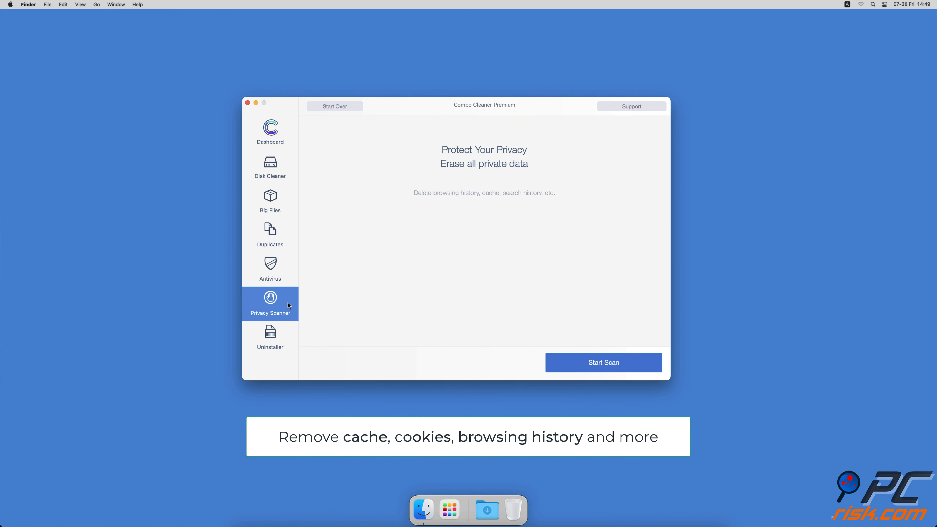
mouse_move(555, 363)
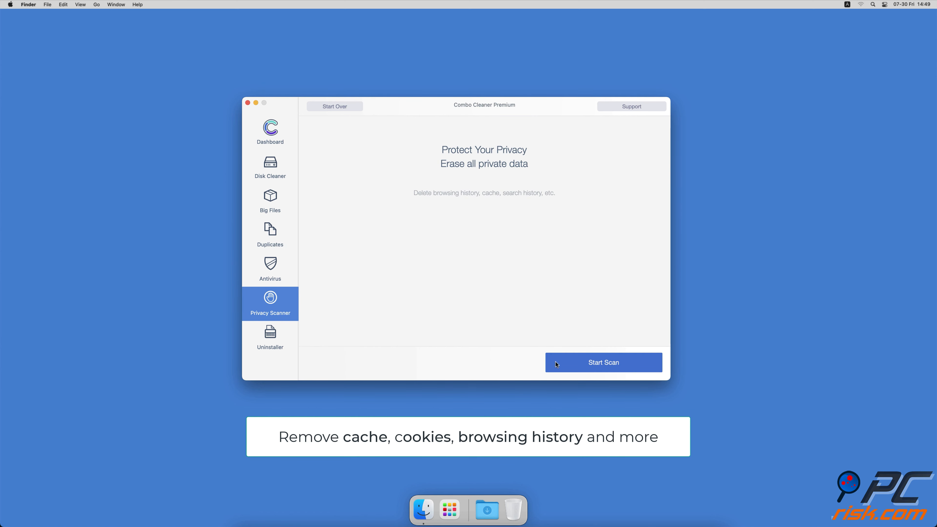
click(603, 362)
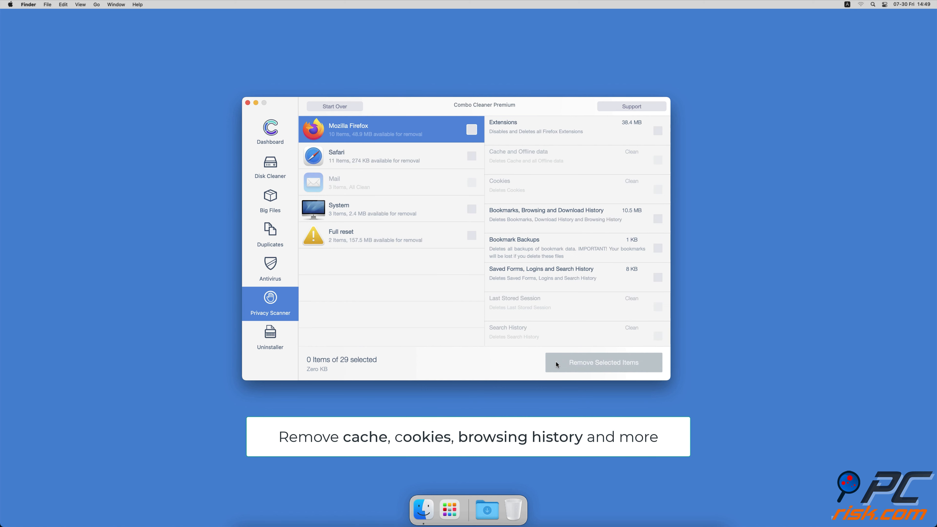
click(269, 337)
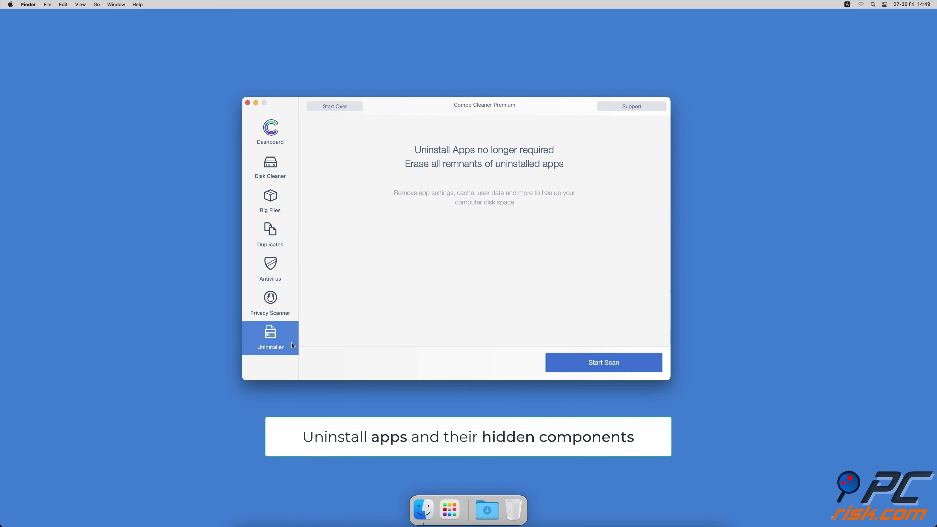
Scan for installed apps with removable files, then return to the Dashboard.
click(604, 362)
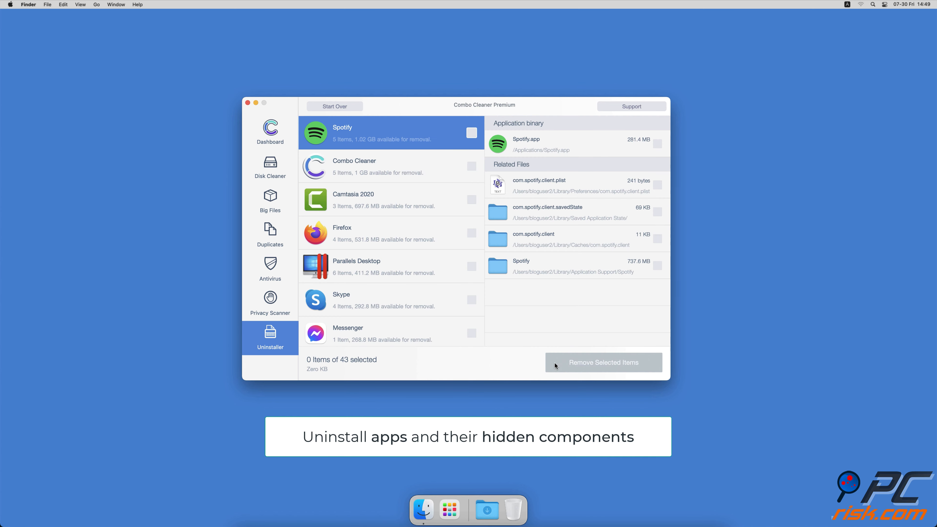
click(269, 132)
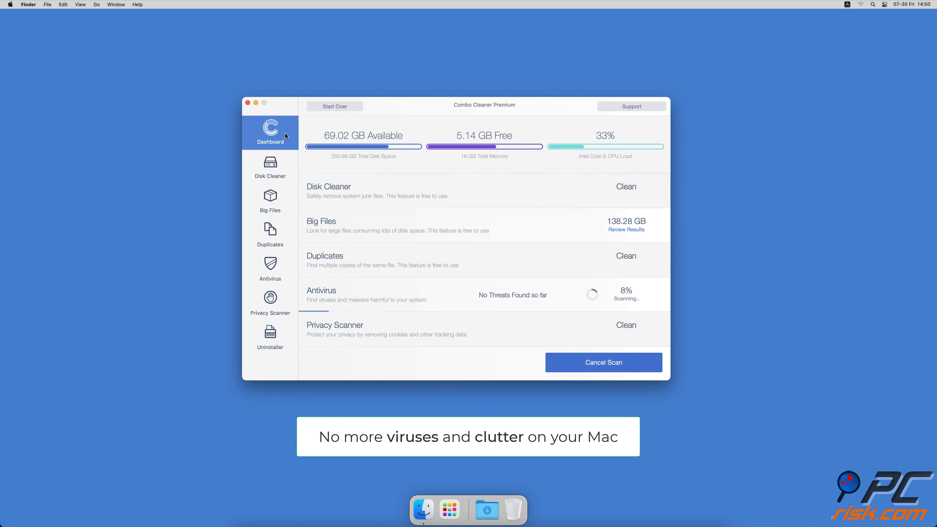